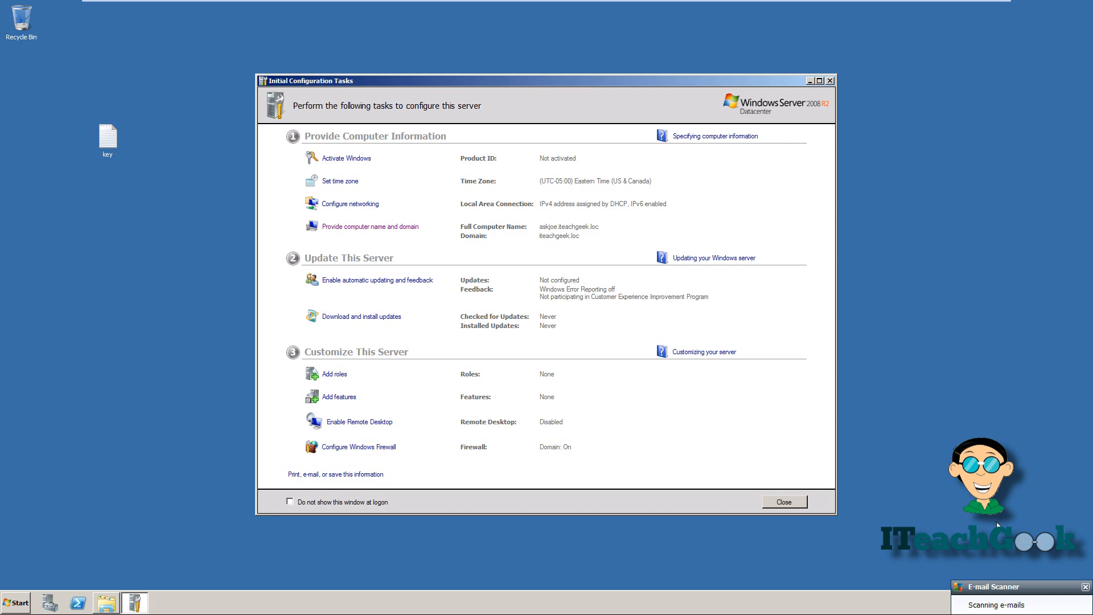
{"action": "mouse_move", "coordinate": [835, 556]}
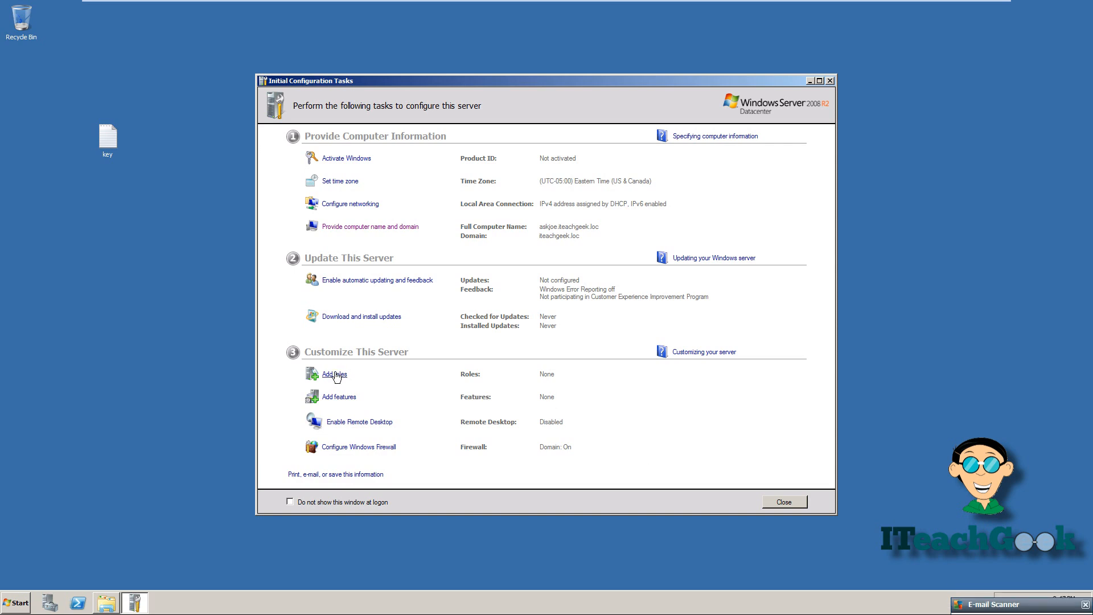
Step: Launch the Add Roles Wizard from Add roles in Initial Configuration Tasks
{"action": "left_click", "coordinate": [334, 374]}
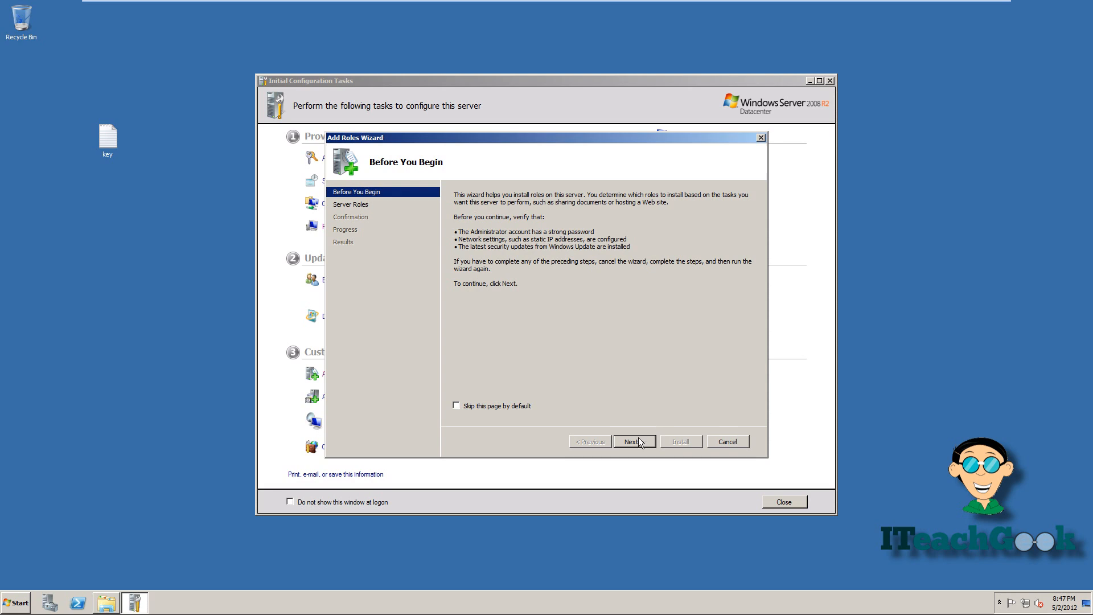
Step: Install Web Server (IIS) with ASP.NET, its required role services, and ASP
{"action": "left_click", "coordinate": [634, 441]}
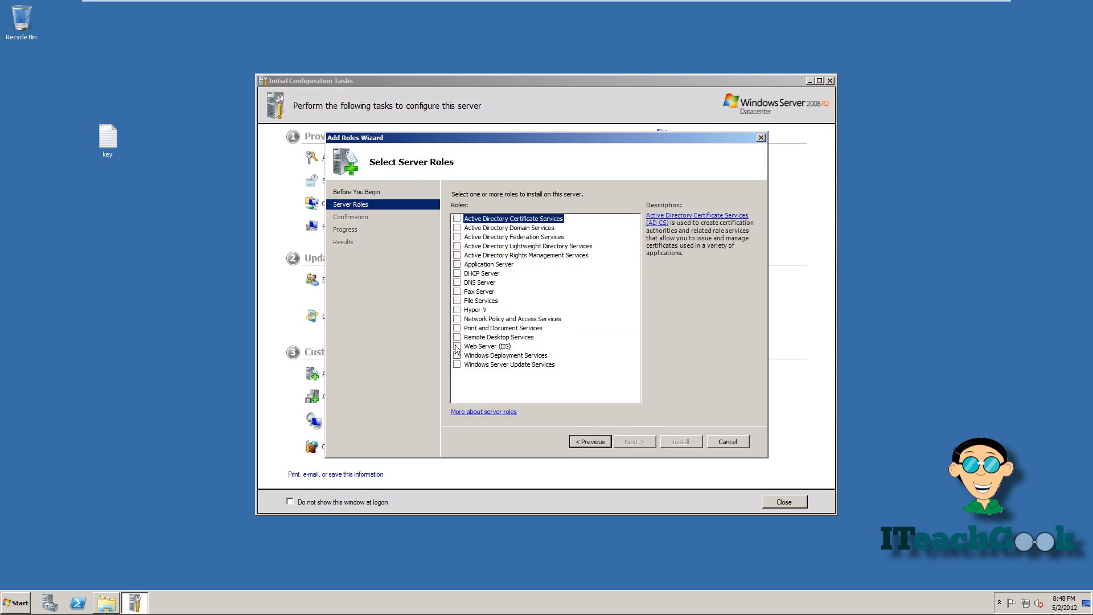
{"action": "left_click", "coordinate": [634, 441]}
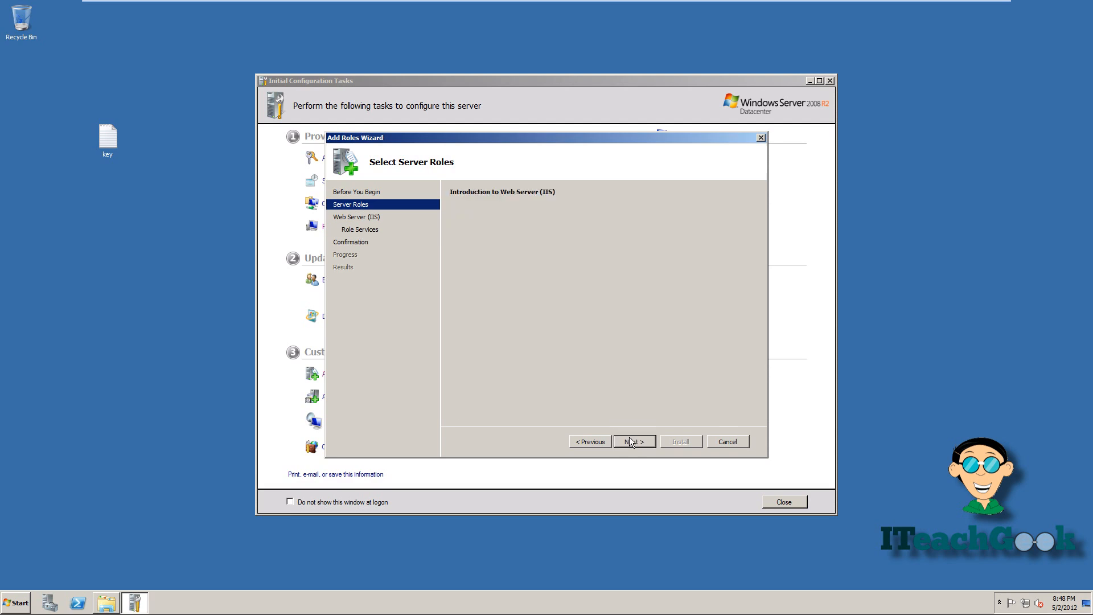
{"action": "left_click", "coordinate": [634, 441]}
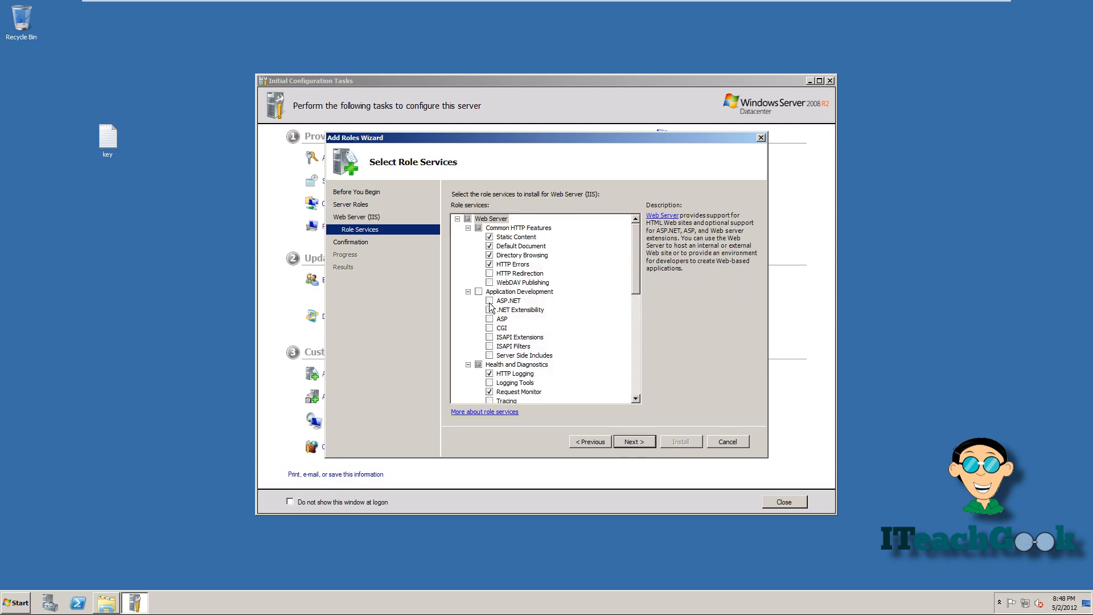
{"action": "left_click", "coordinate": [489, 300]}
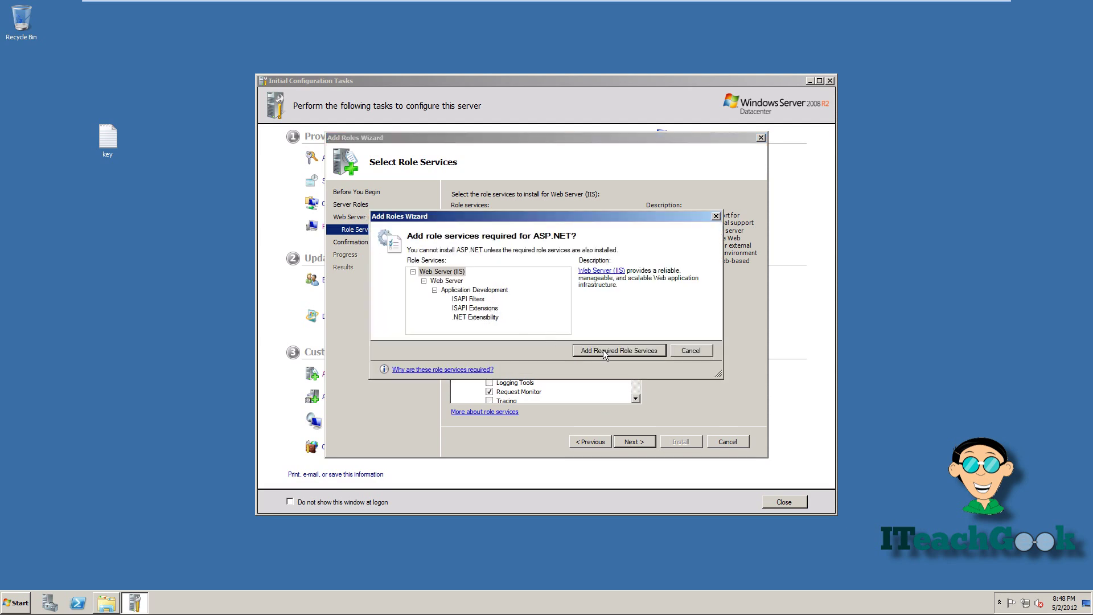
{"action": "left_click", "coordinate": [618, 350]}
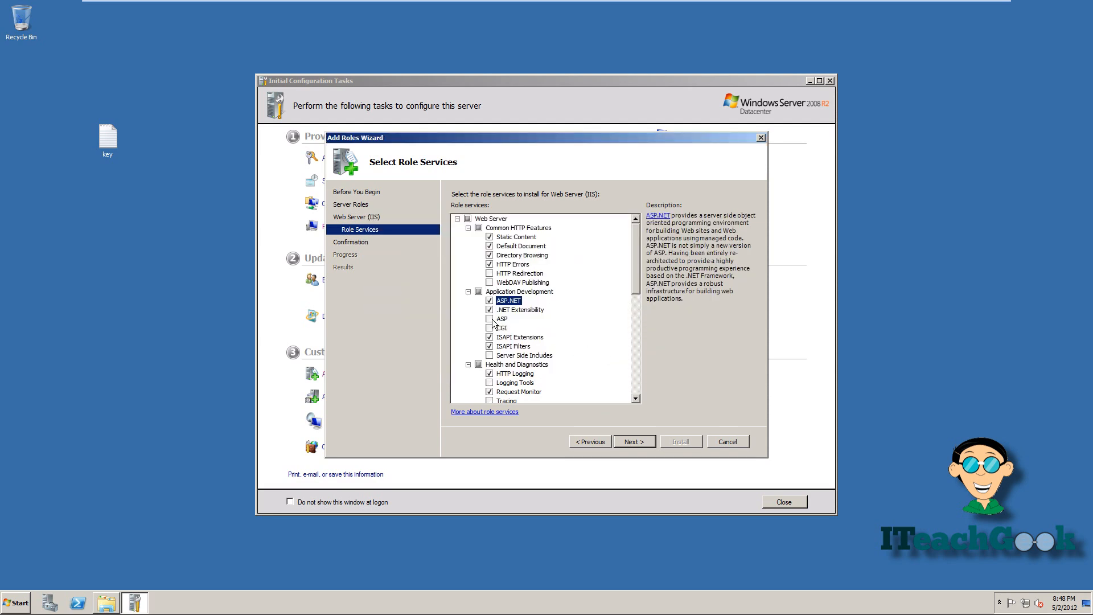
{"action": "left_click", "coordinate": [489, 319]}
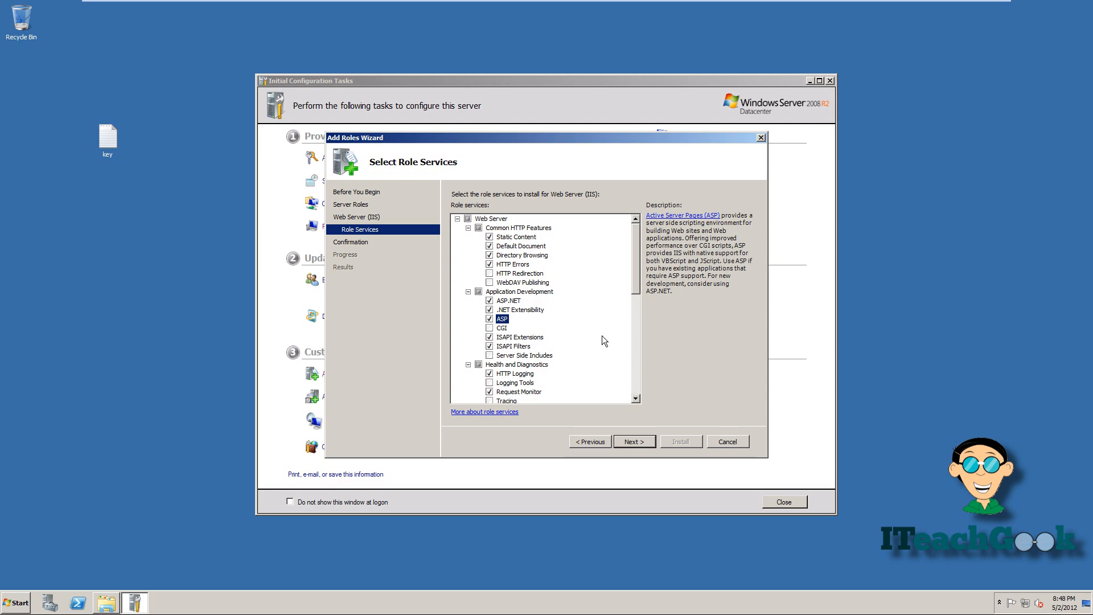
{"action": "scroll", "scroll_direction": "down", "scroll_amount": 3}
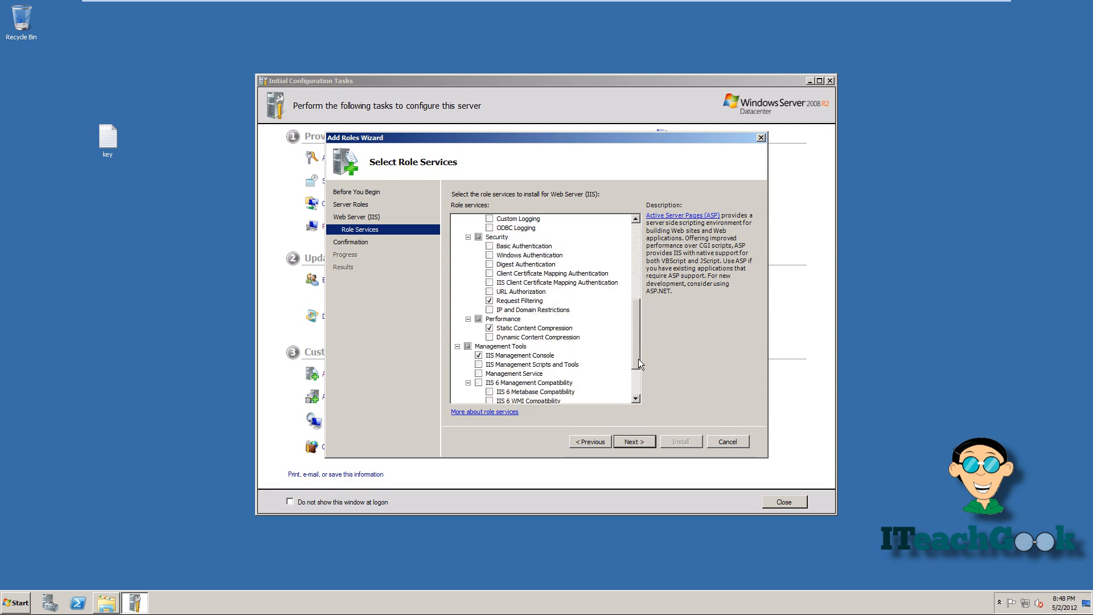
{"action": "scroll", "scroll_direction": "down", "scroll_amount": 3}
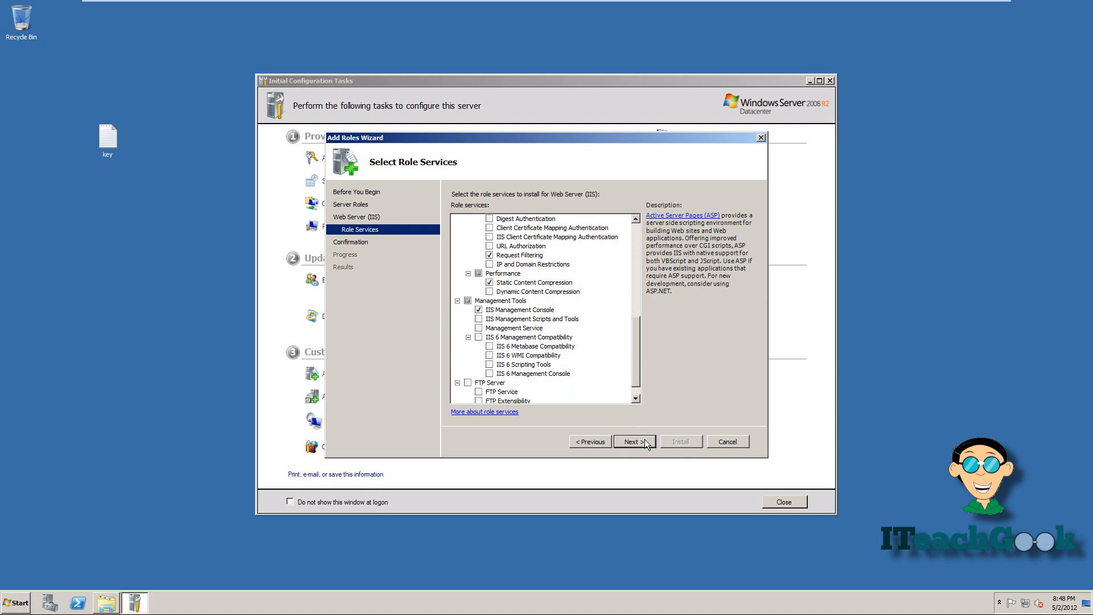
{"action": "left_click", "coordinate": [634, 441]}
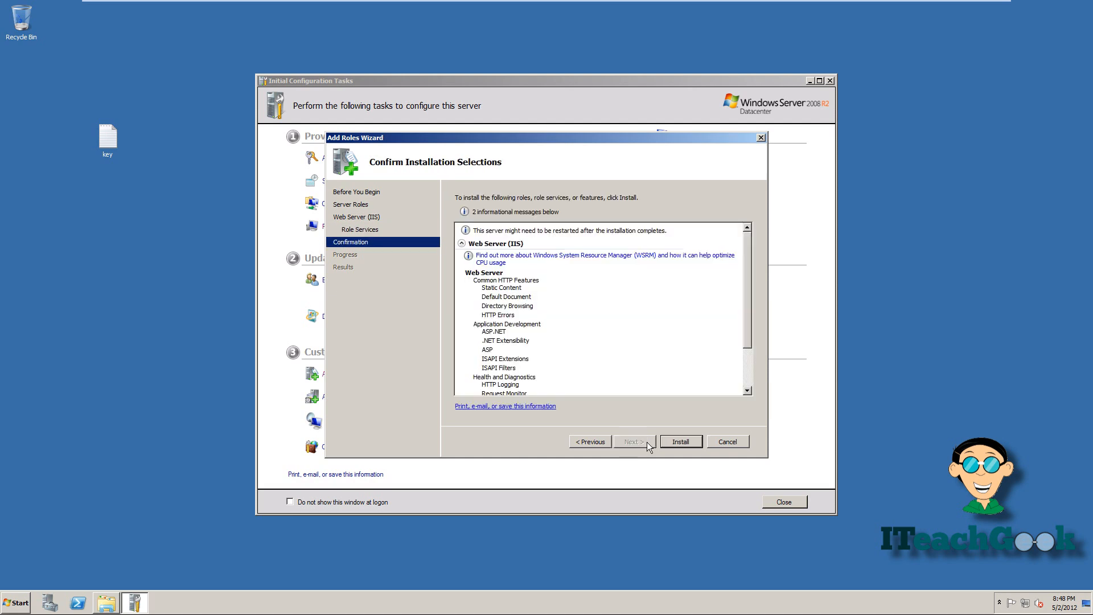
{"action": "left_click", "coordinate": [680, 441]}
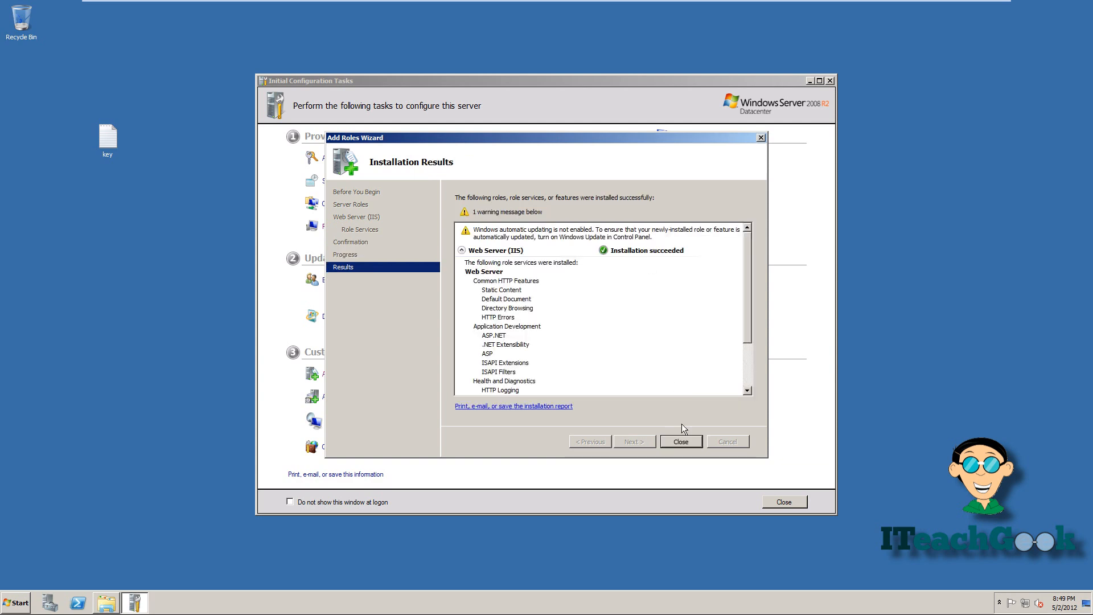
{"action": "left_click", "coordinate": [681, 441]}
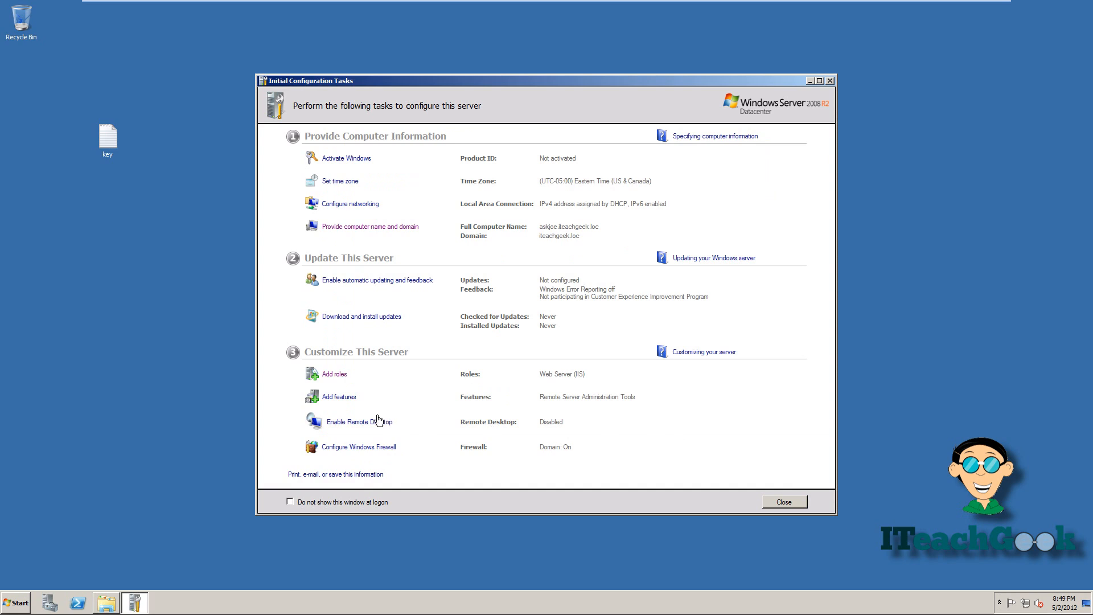
Step: Add .NET Framework 3.5.1 Features plus the required Windows Process Activation Service
{"action": "left_click", "coordinate": [339, 396]}
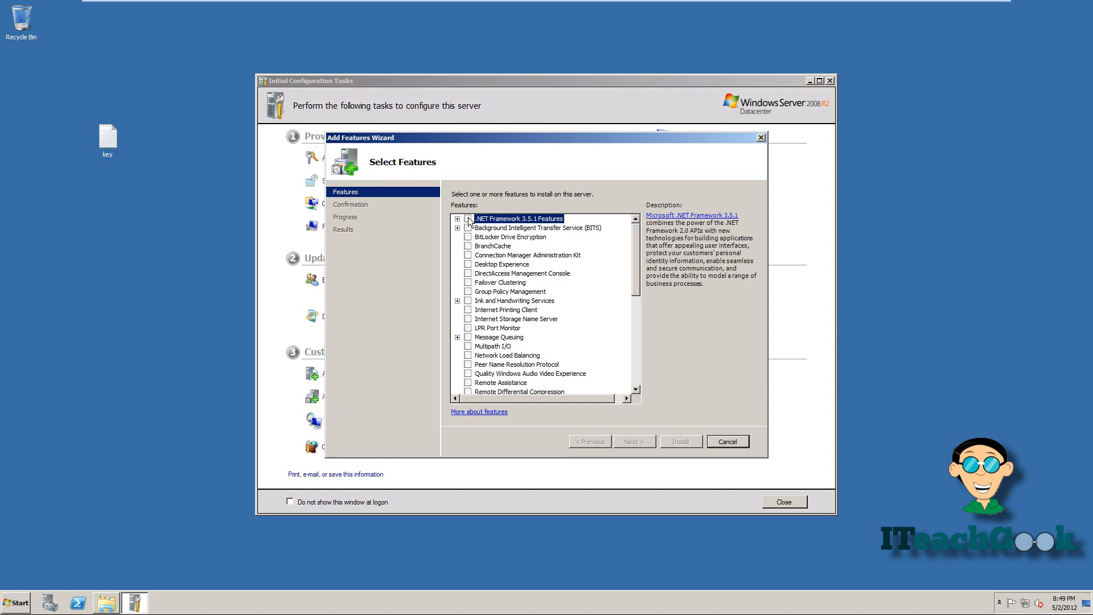
{"action": "left_click", "coordinate": [468, 218]}
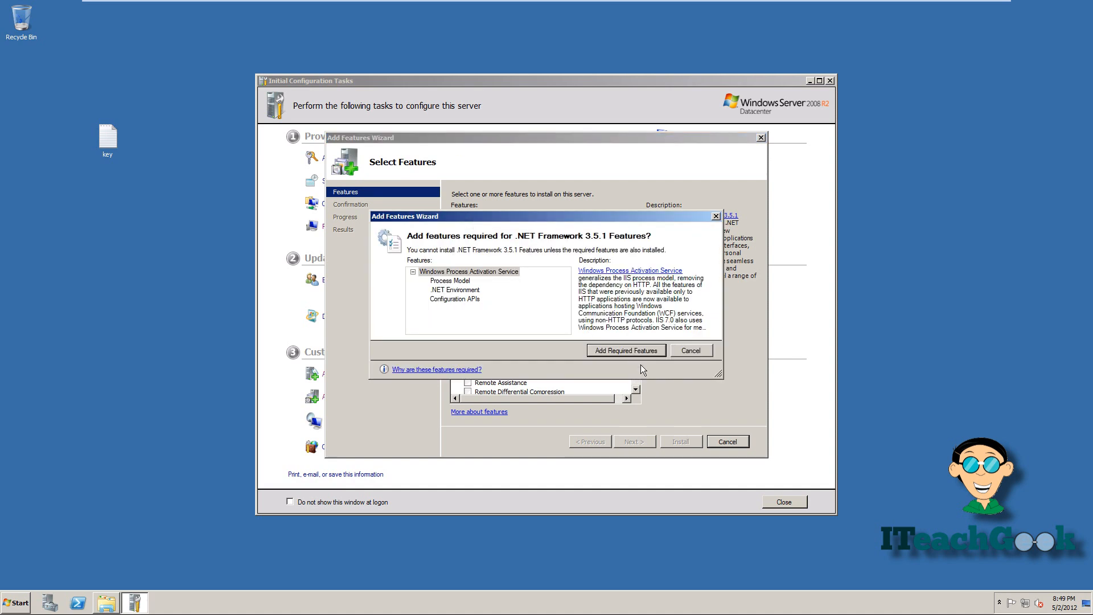
{"action": "left_click", "coordinate": [626, 350]}
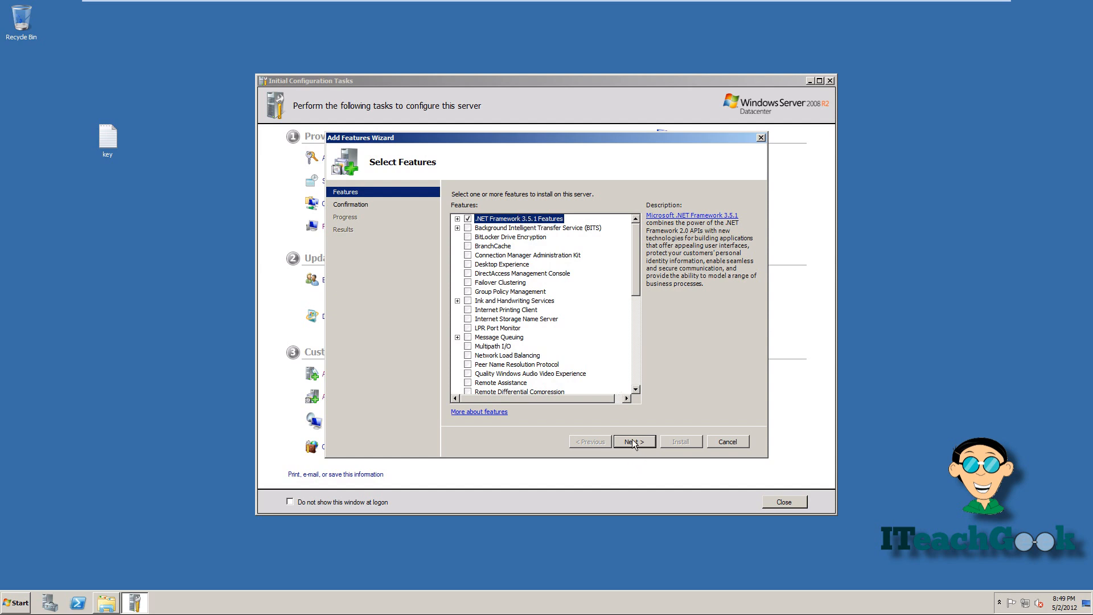
{"action": "left_click", "coordinate": [635, 441]}
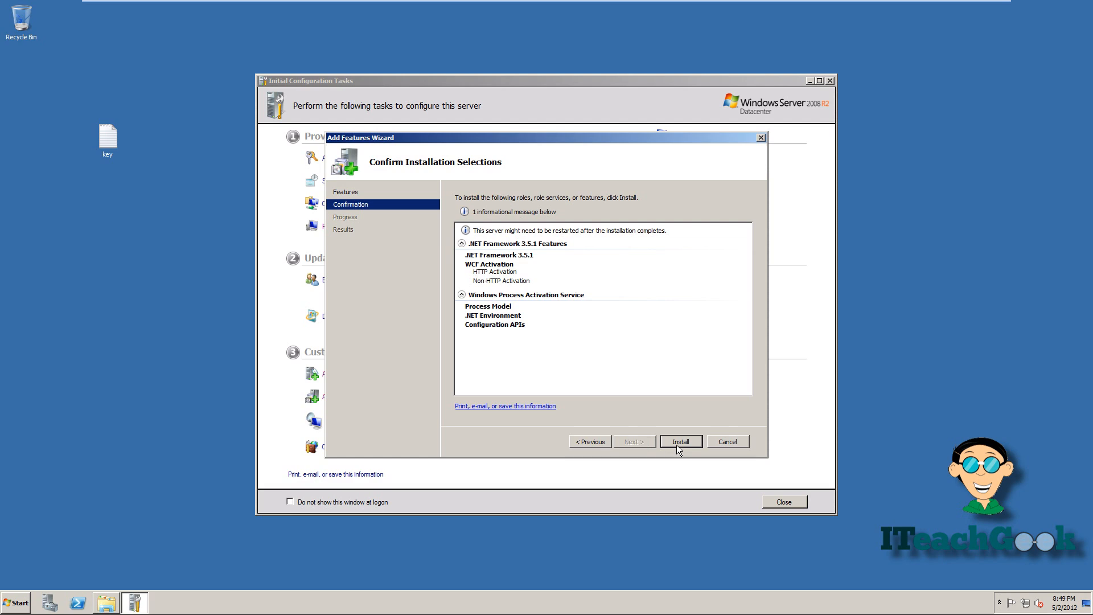
{"action": "left_click", "coordinate": [681, 441]}
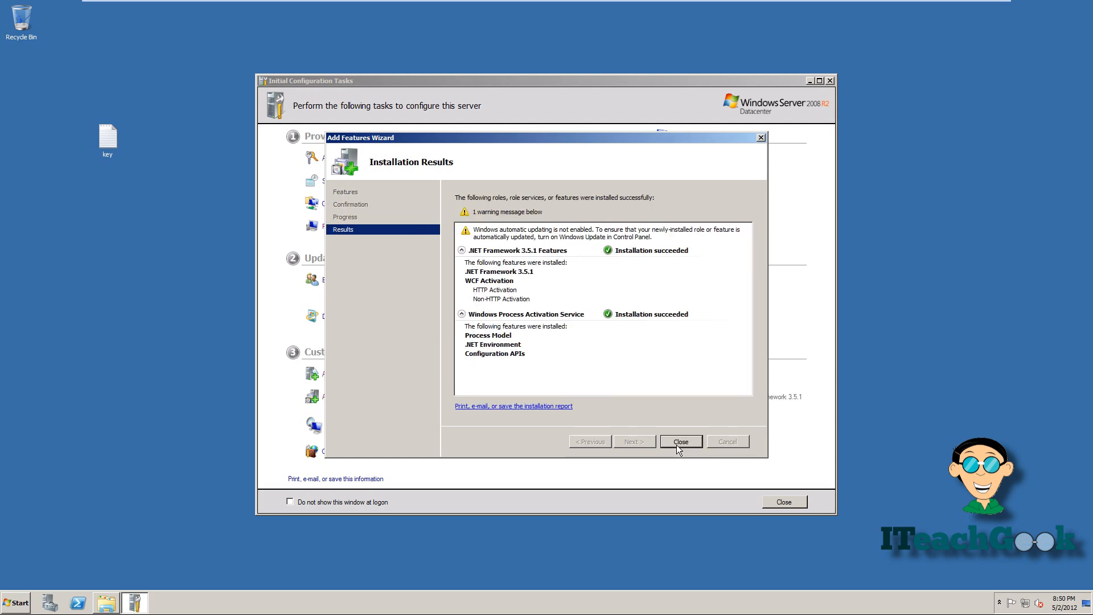
{"action": "left_click", "coordinate": [680, 442]}
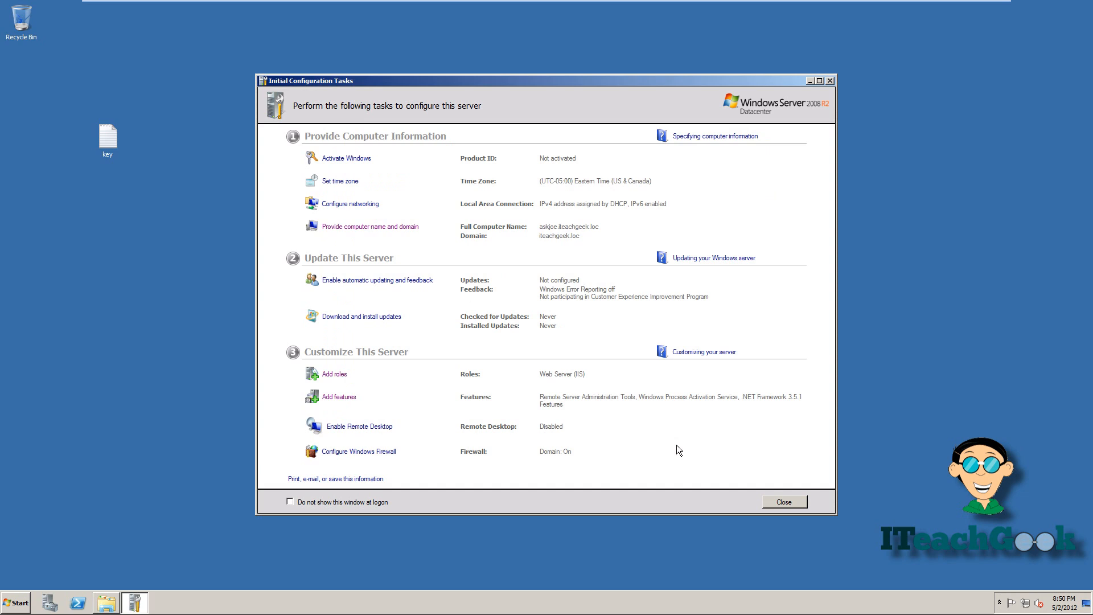
{"action": "mouse_move", "coordinate": [28, 584]}
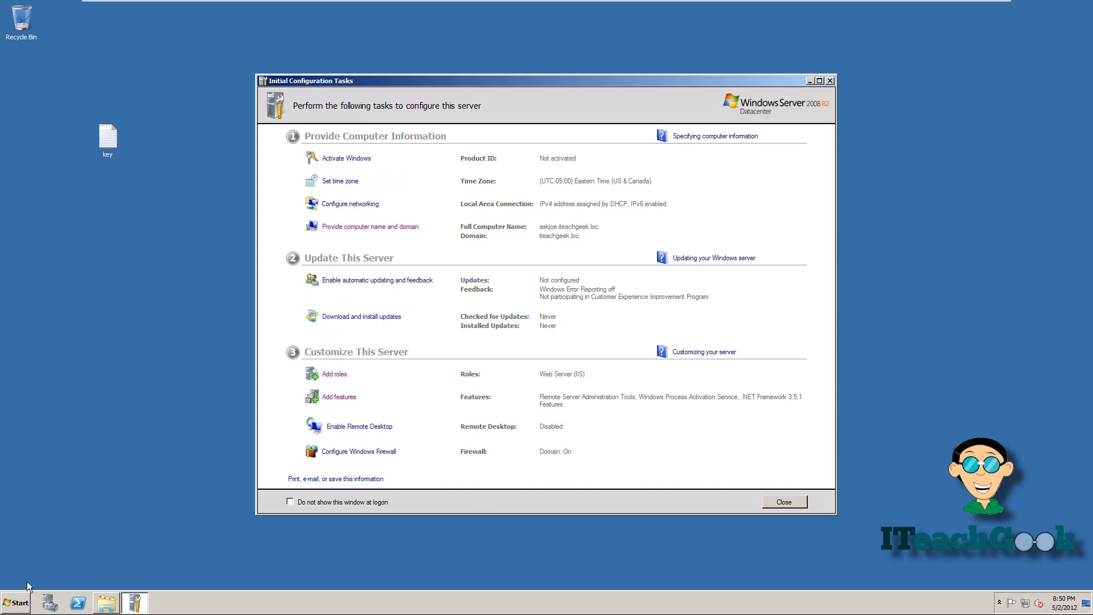
Step: Open Internet Explorer and browse to localhost to show the IIS7 welcome page
{"action": "left_click", "coordinate": [14, 600]}
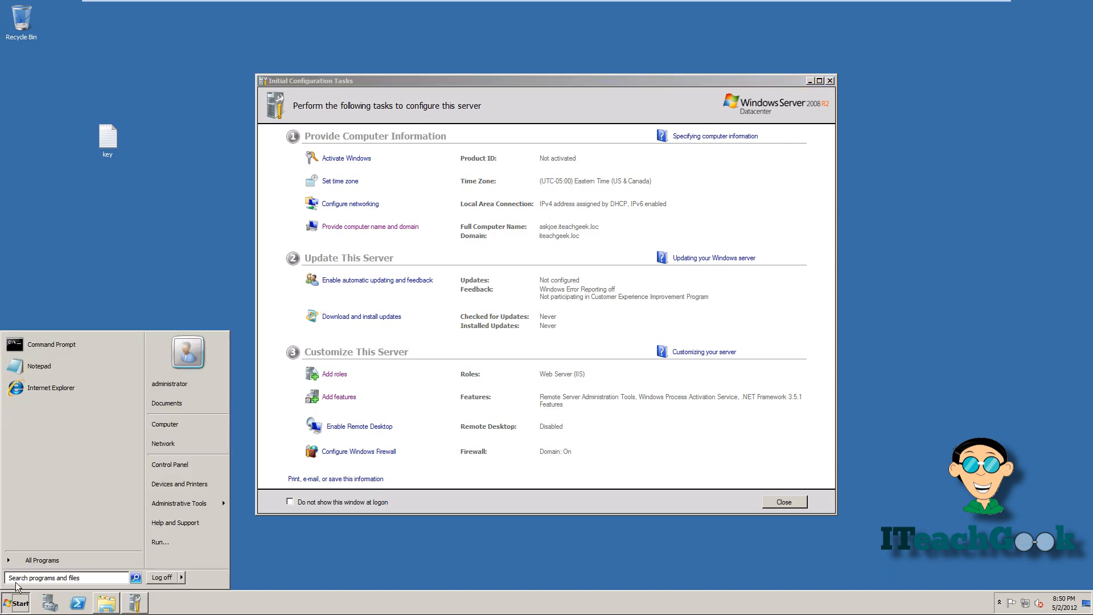
{"action": "left_click", "coordinate": [40, 392]}
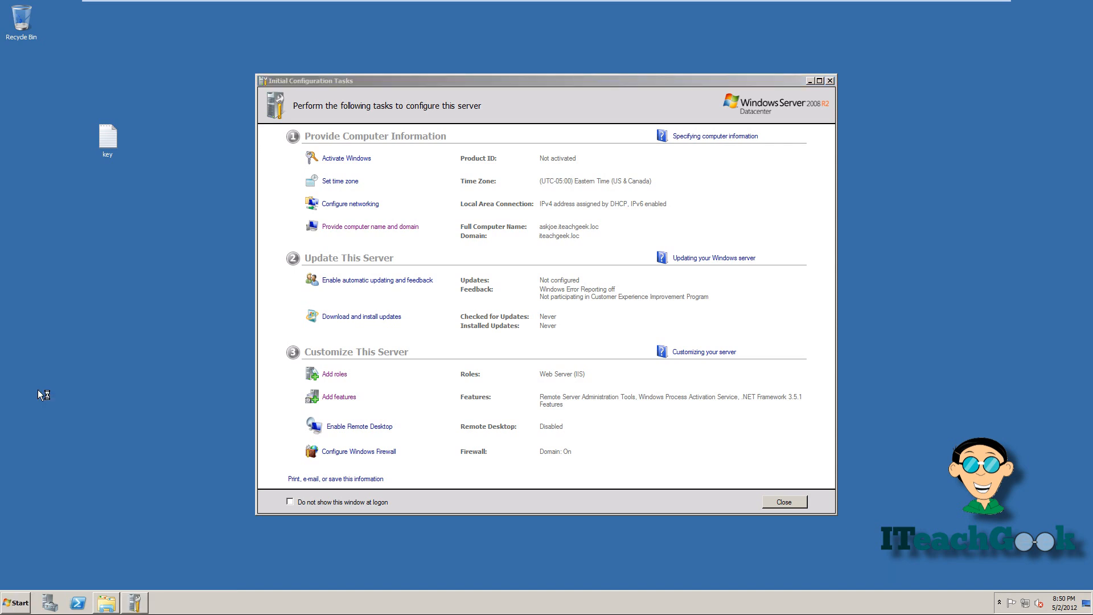
{"action": "left_click", "coordinate": [63, 602]}
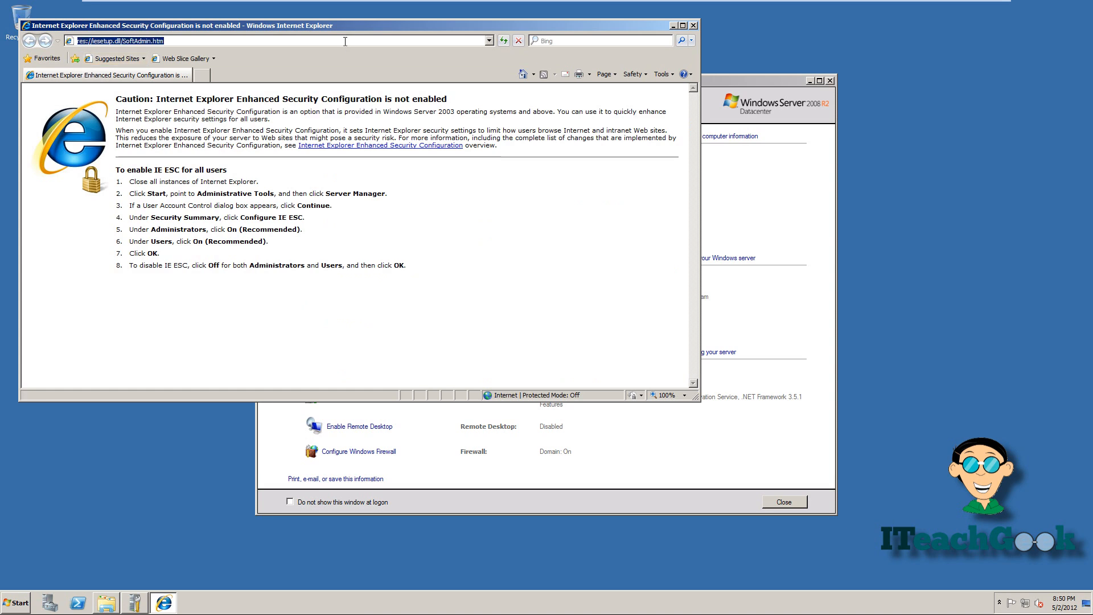
{"action": "type", "text": "localhost/"}
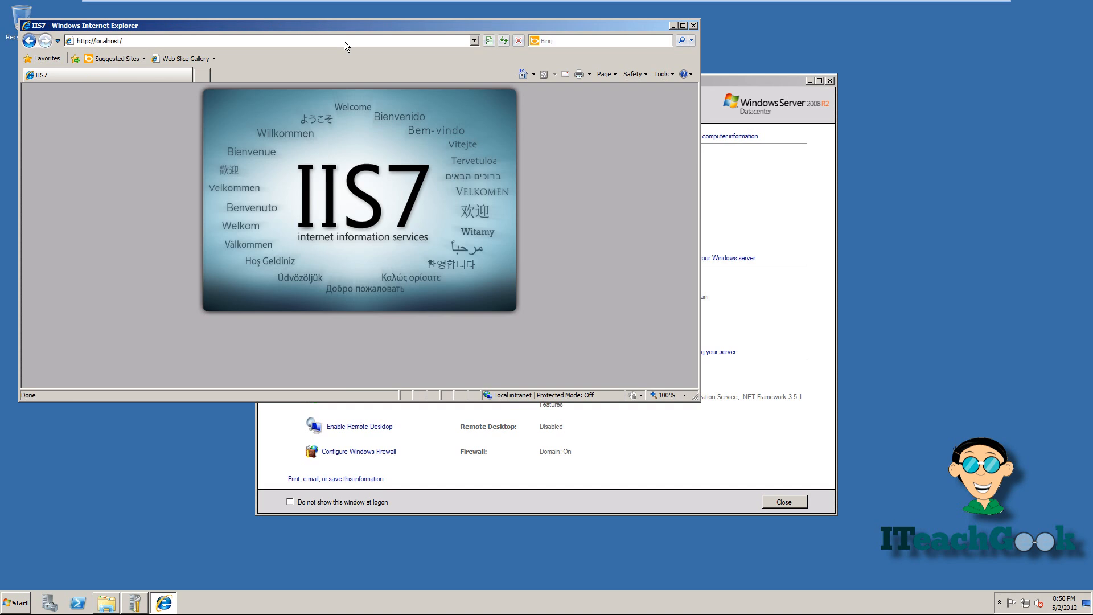
{"action": "mouse_move", "coordinate": [360, 215]}
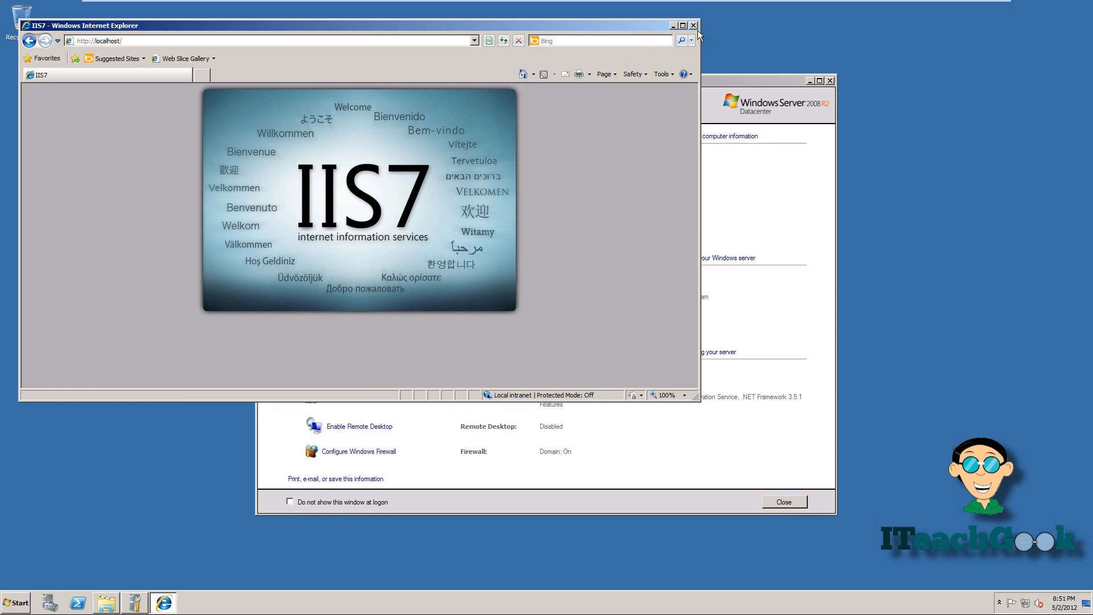
Step: Close the browser and run the SharePoint disc's start screen from Computer
{"action": "left_click", "coordinate": [693, 23]}
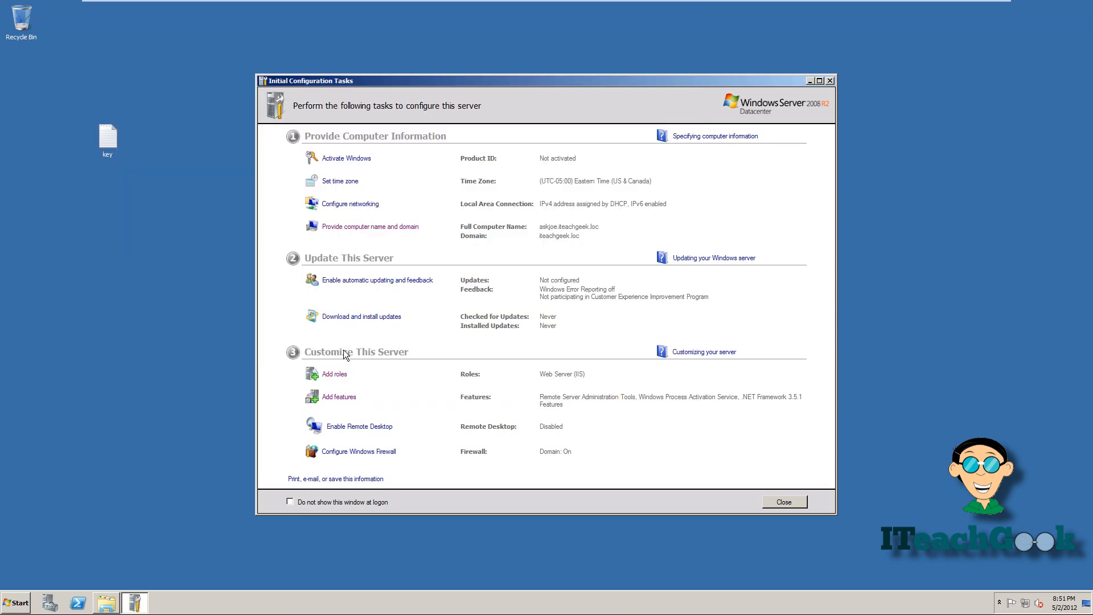
{"action": "mouse_move", "coordinate": [327, 353]}
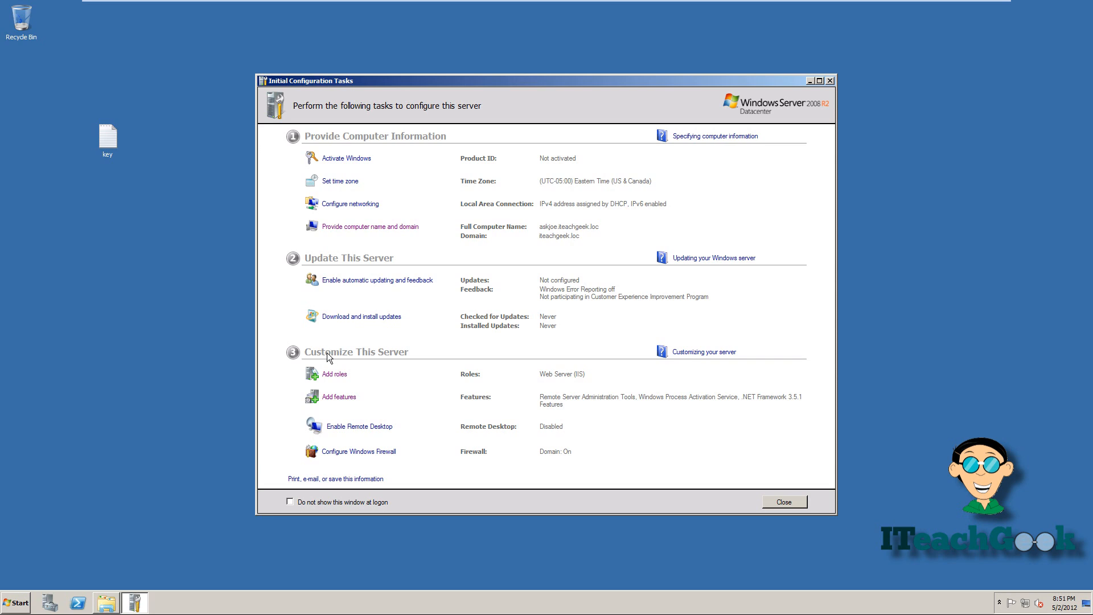
{"action": "left_click", "coordinate": [15, 598]}
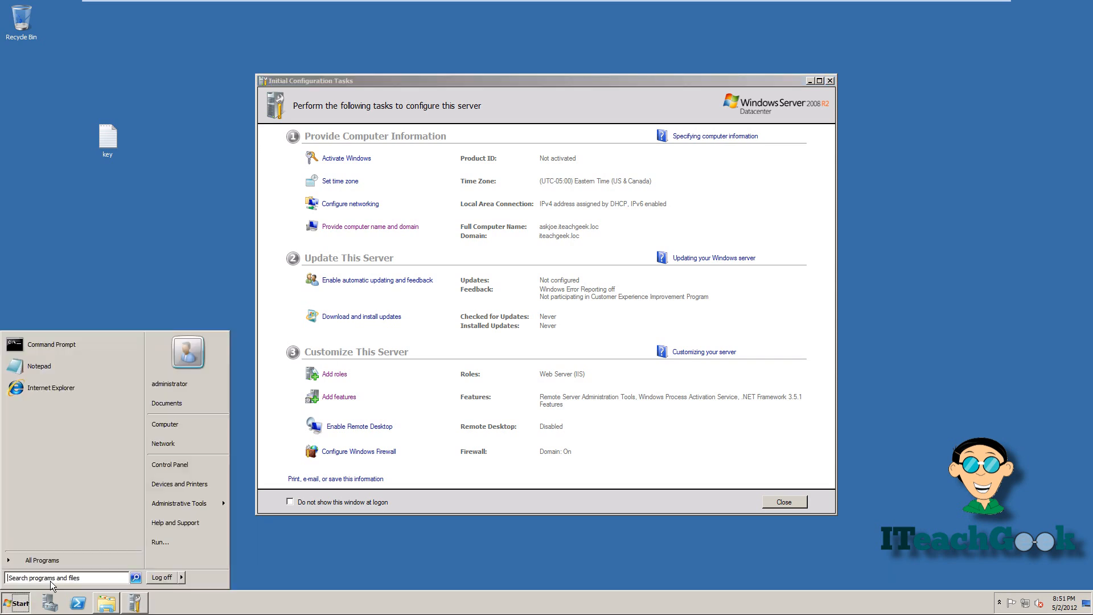
{"action": "left_click", "coordinate": [160, 436]}
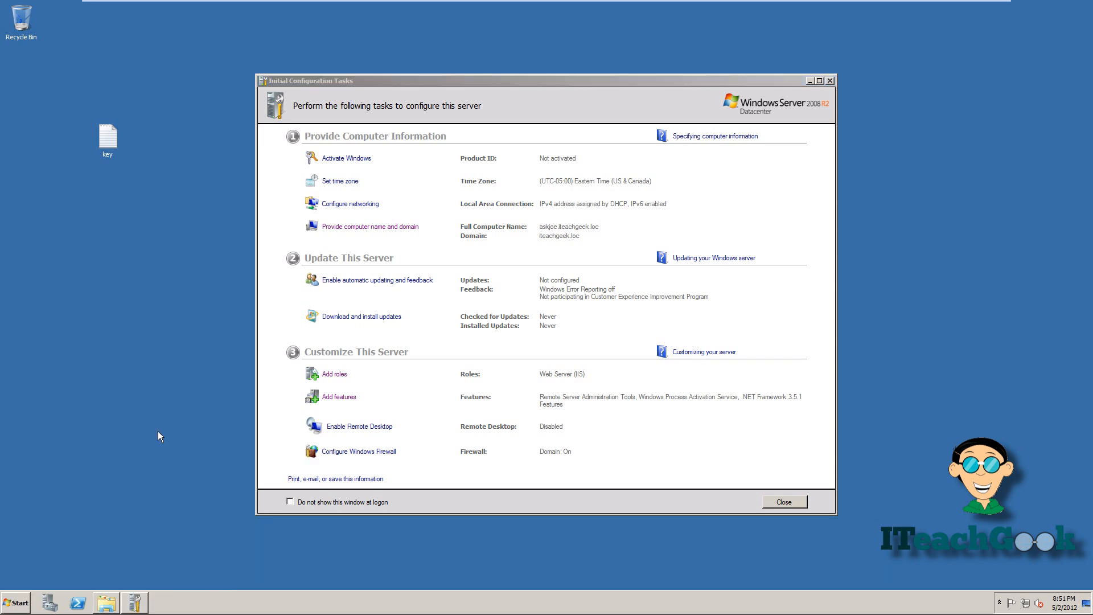
{"action": "left_click", "coordinate": [104, 601]}
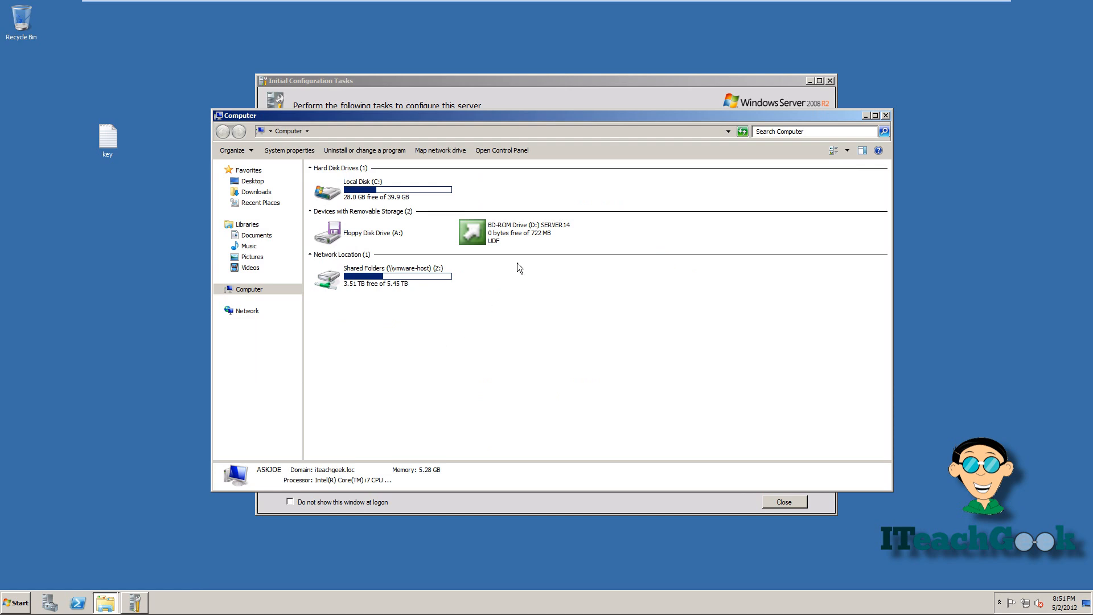
{"action": "mouse_move", "coordinate": [524, 230]}
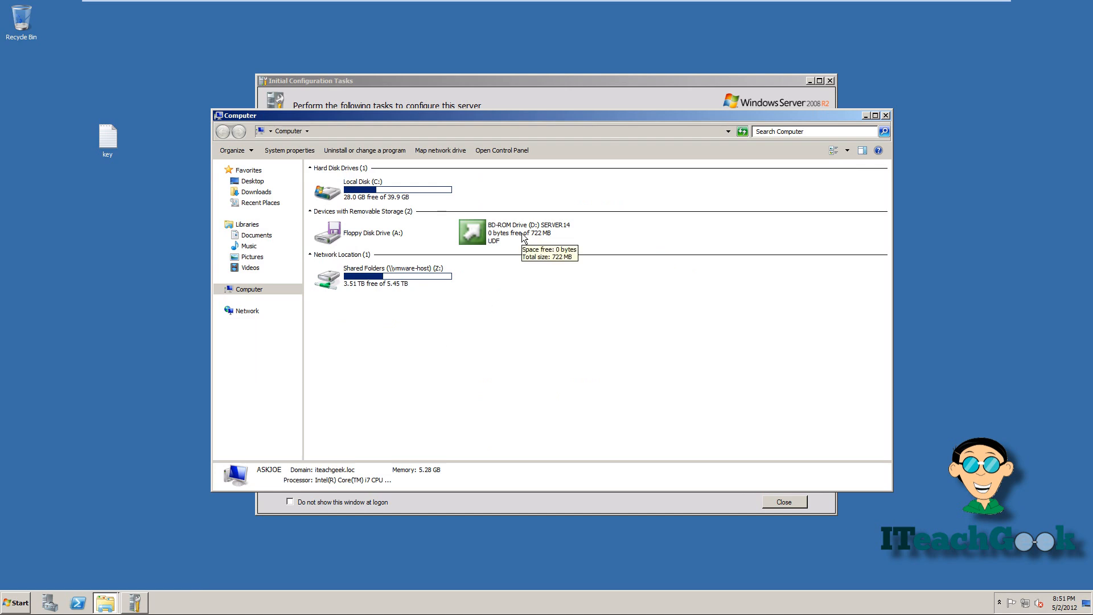
{"action": "double_click", "coordinate": [467, 229]}
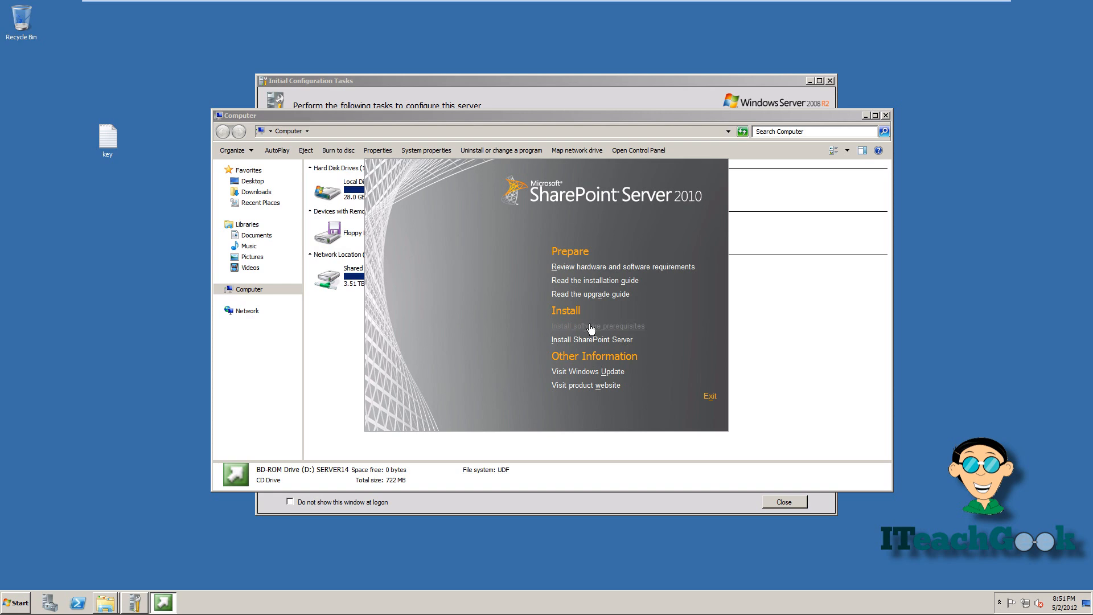
Step: Install the software prerequisites, accepting the license and restarting once, until complete
{"action": "left_click", "coordinate": [597, 326]}
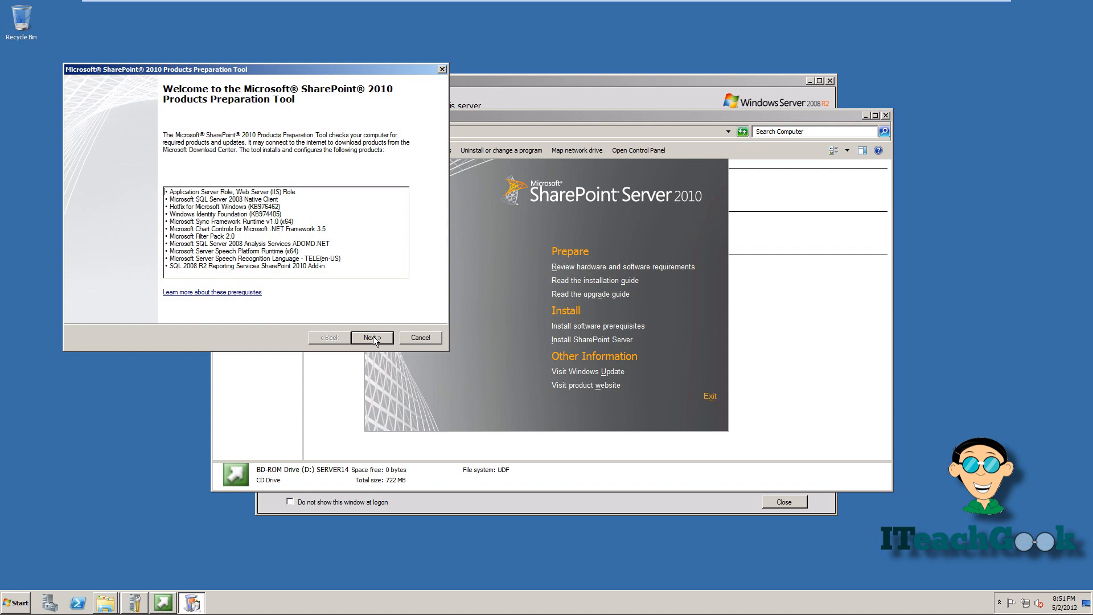
{"action": "left_click", "coordinate": [371, 337]}
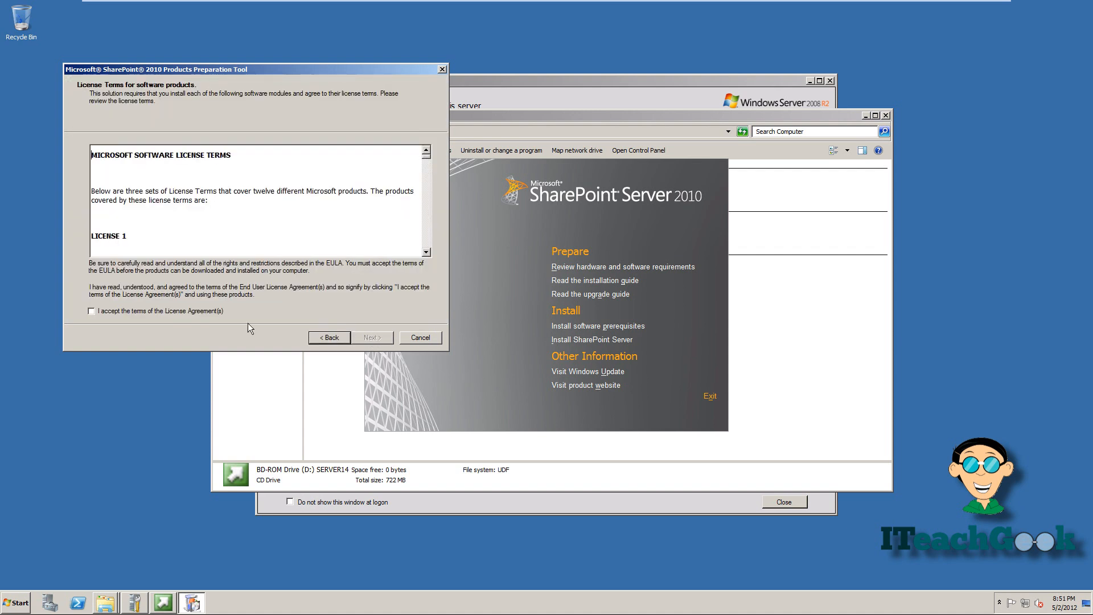
{"action": "left_click", "coordinate": [91, 311]}
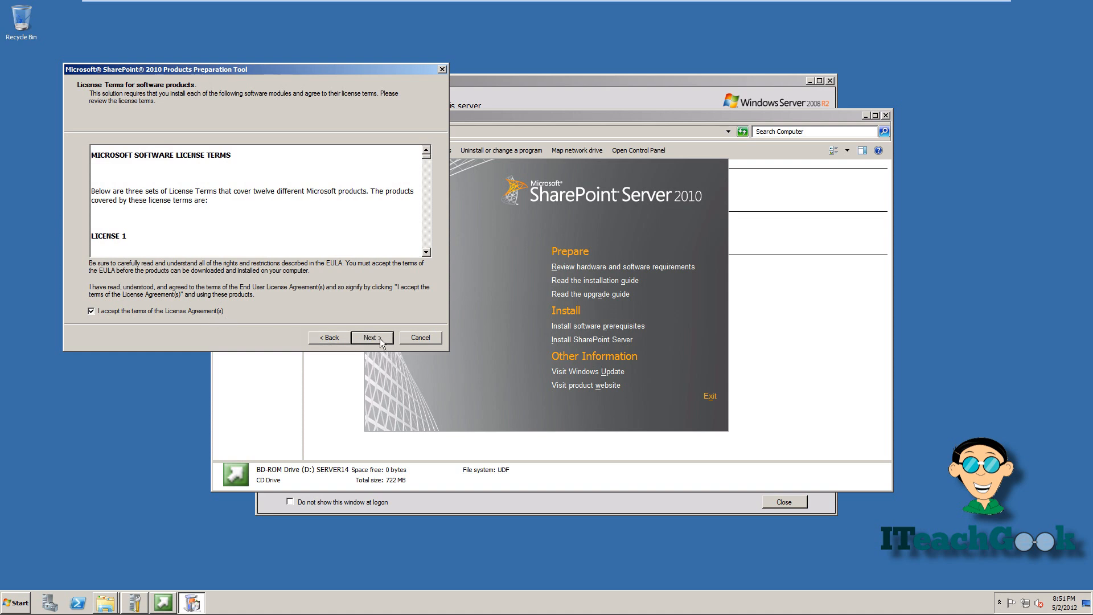
{"action": "left_click", "coordinate": [371, 337]}
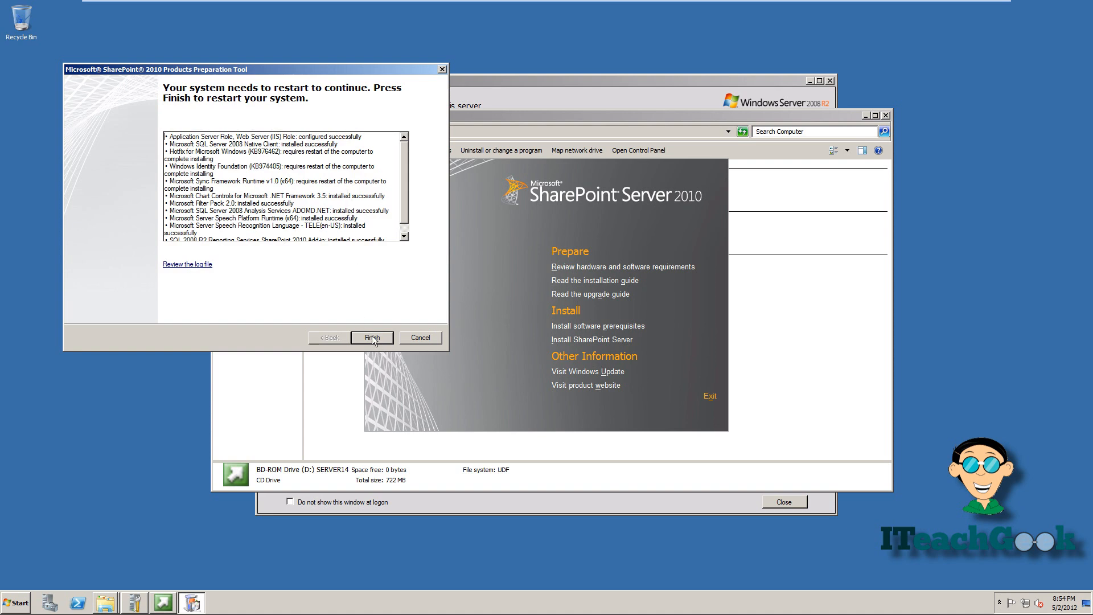
{"action": "left_click", "coordinate": [372, 337]}
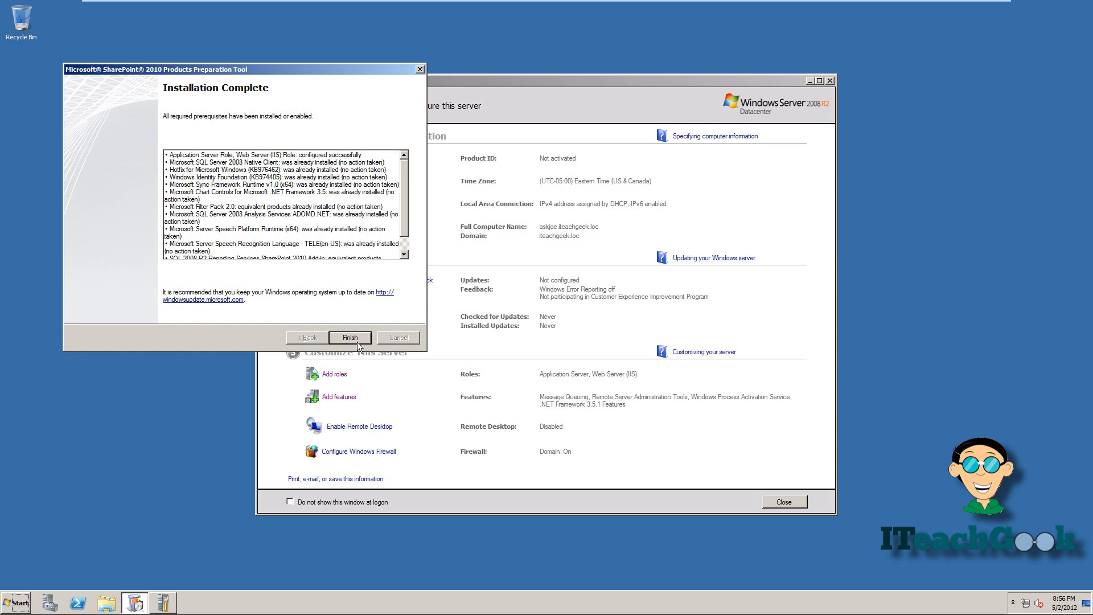
{"action": "left_click", "coordinate": [350, 338]}
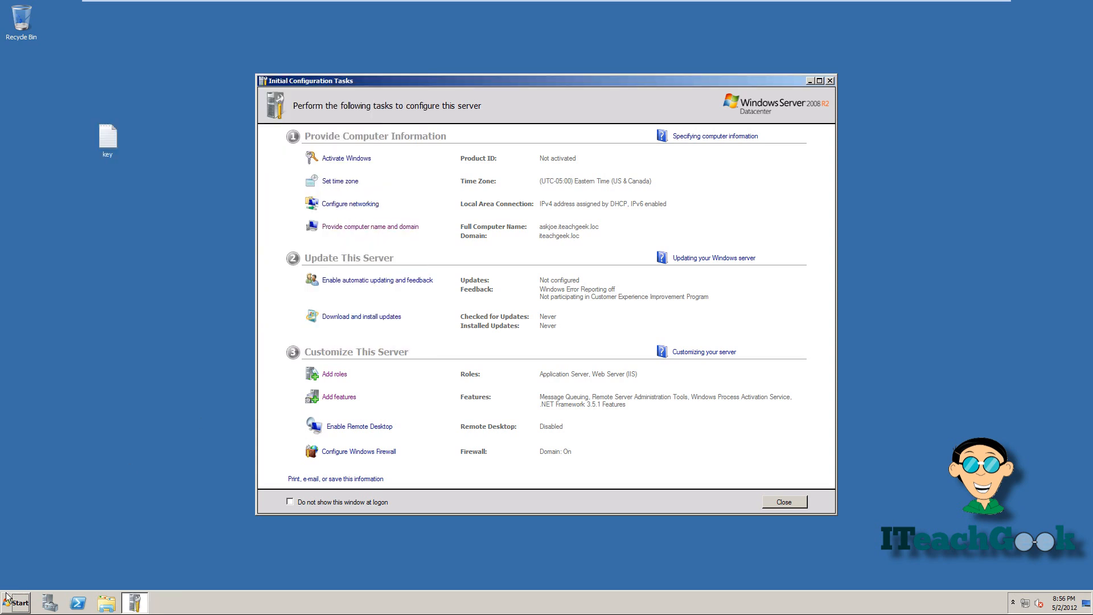
Step: Reopen the SharePoint start screen from the disc and launch Install SharePoint Server
{"action": "left_click", "coordinate": [16, 598]}
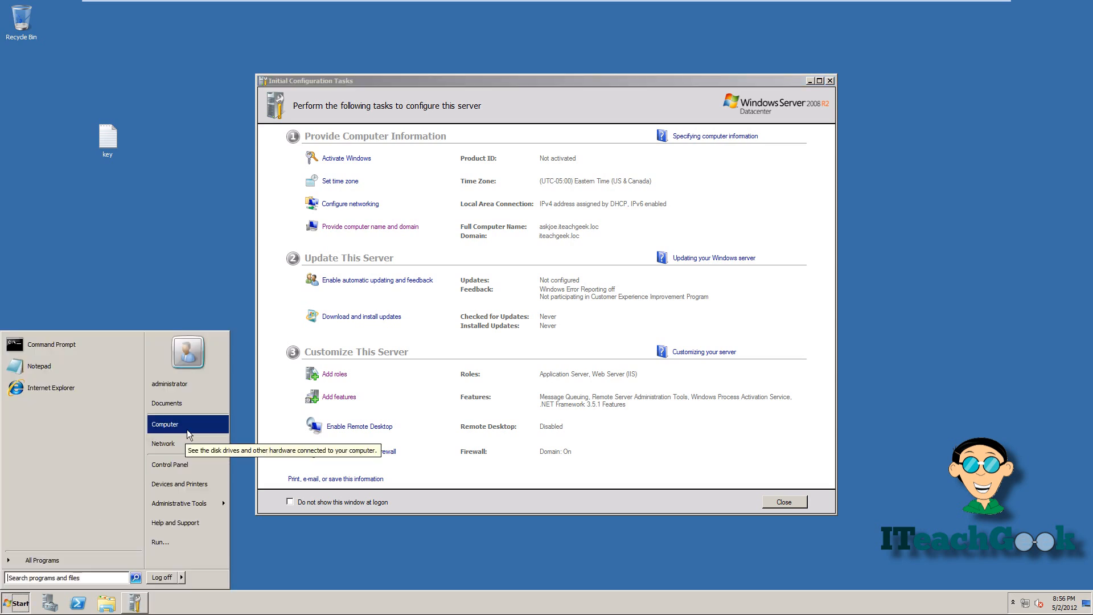
{"action": "left_click", "coordinate": [165, 424]}
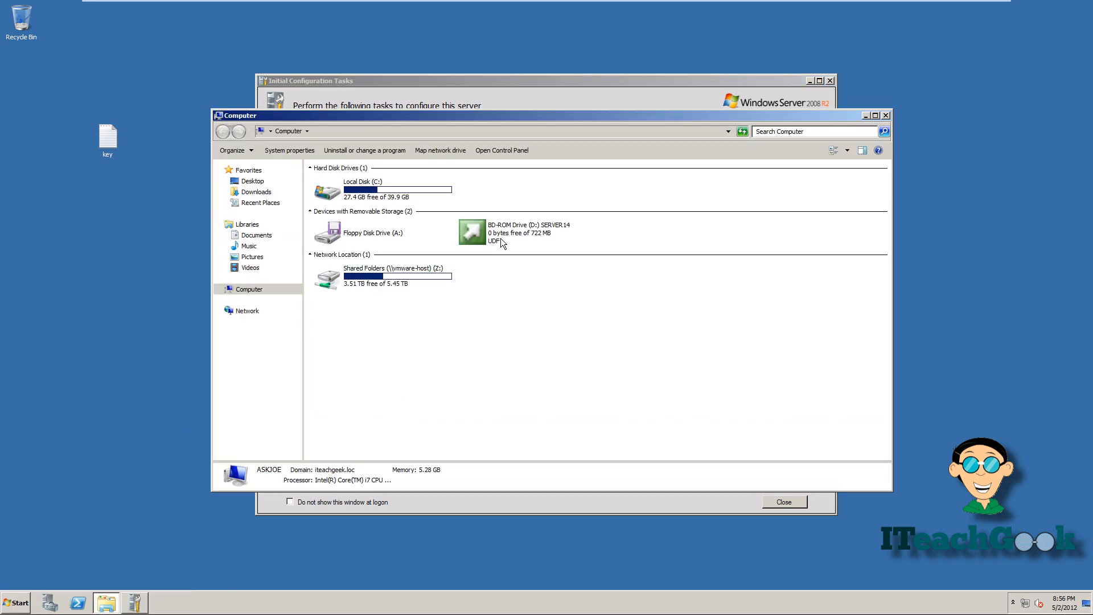
{"action": "left_click", "coordinate": [503, 237]}
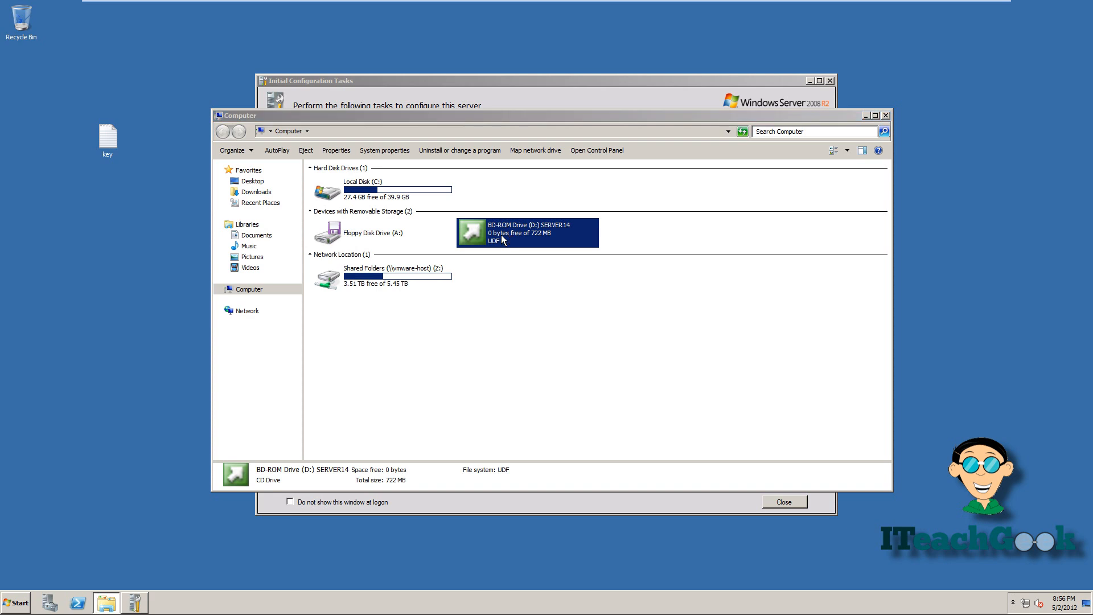
{"action": "double_click", "coordinate": [515, 233]}
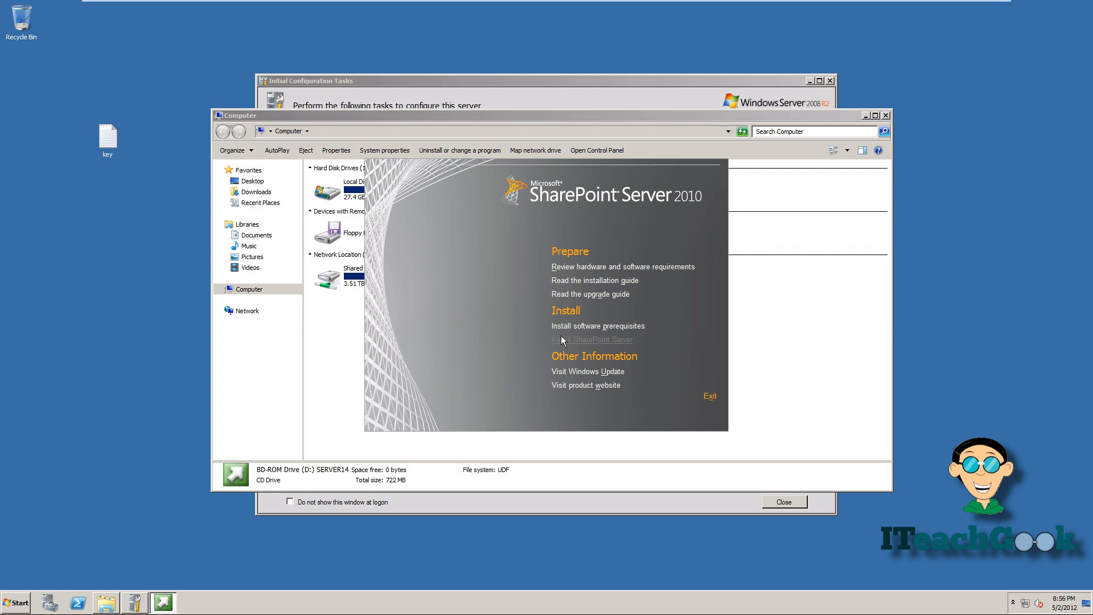
{"action": "left_click", "coordinate": [592, 339]}
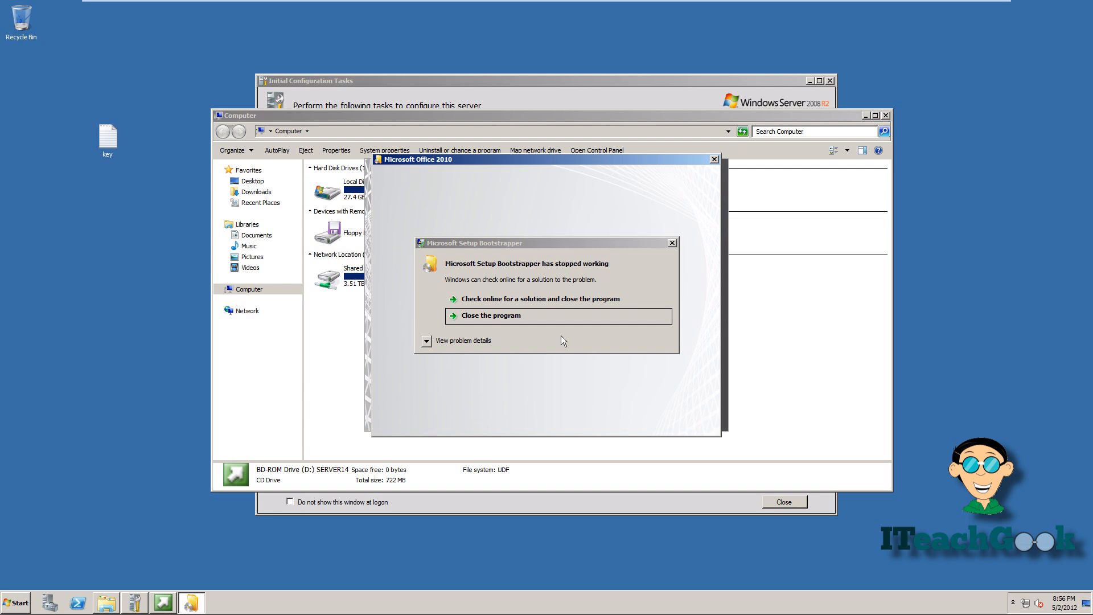
{"action": "mouse_move", "coordinate": [563, 331]}
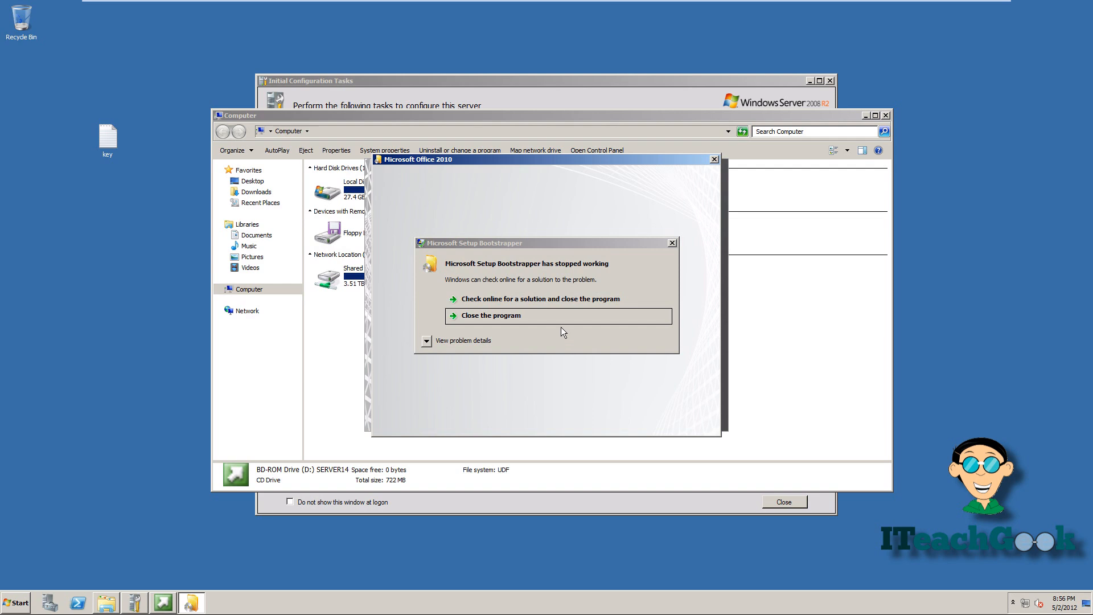
{"action": "mouse_move", "coordinate": [552, 319]}
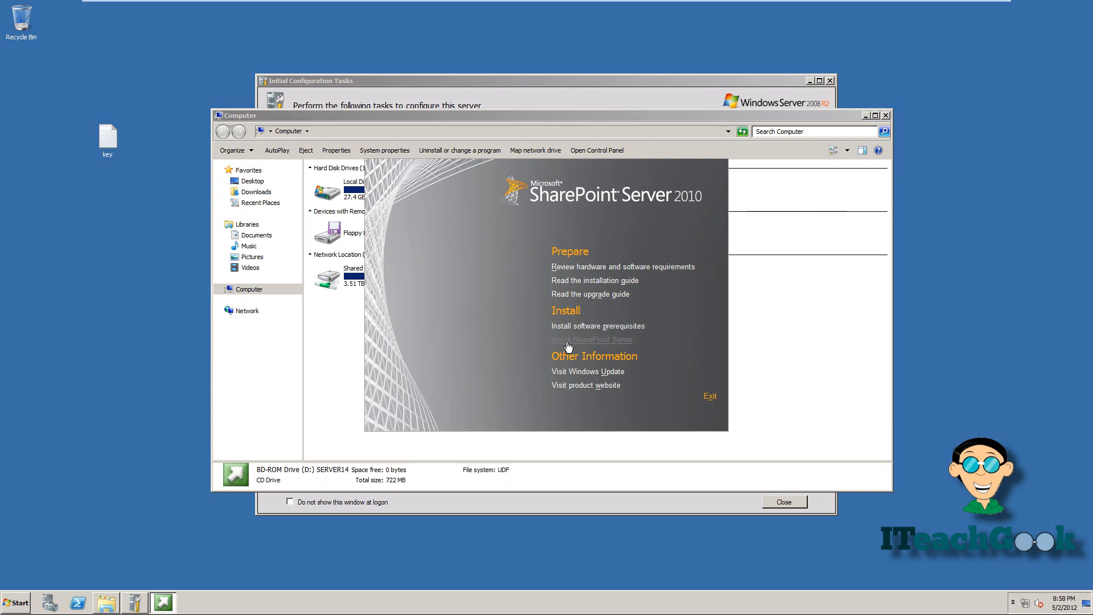
Step: Enter the product key, accept the license, and choose a Standalone installation
{"action": "left_click", "coordinate": [592, 339]}
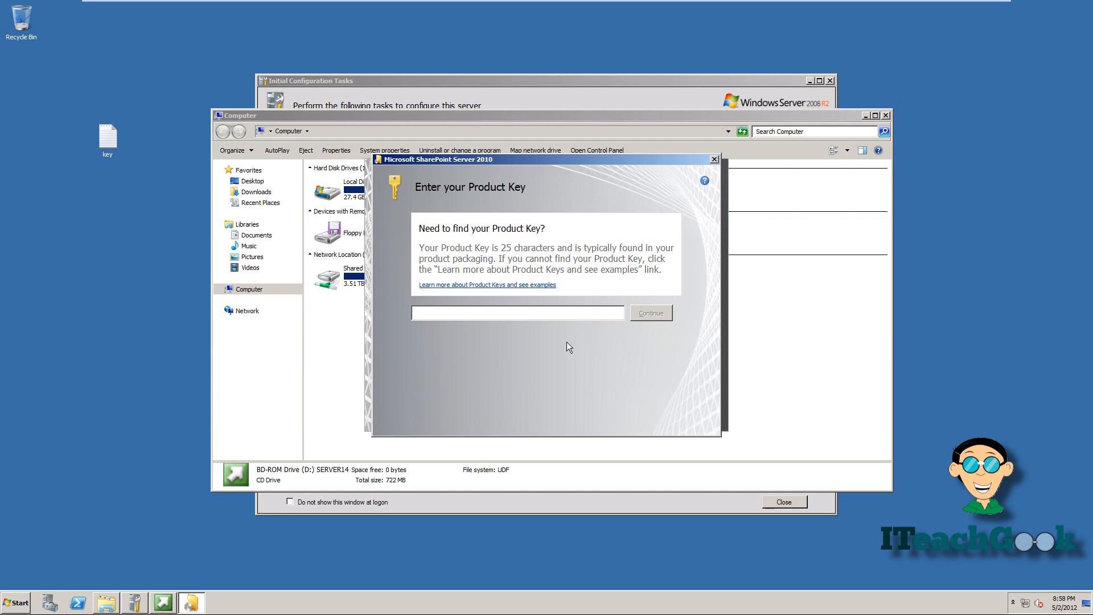
{"action": "left_click", "coordinate": [651, 312]}
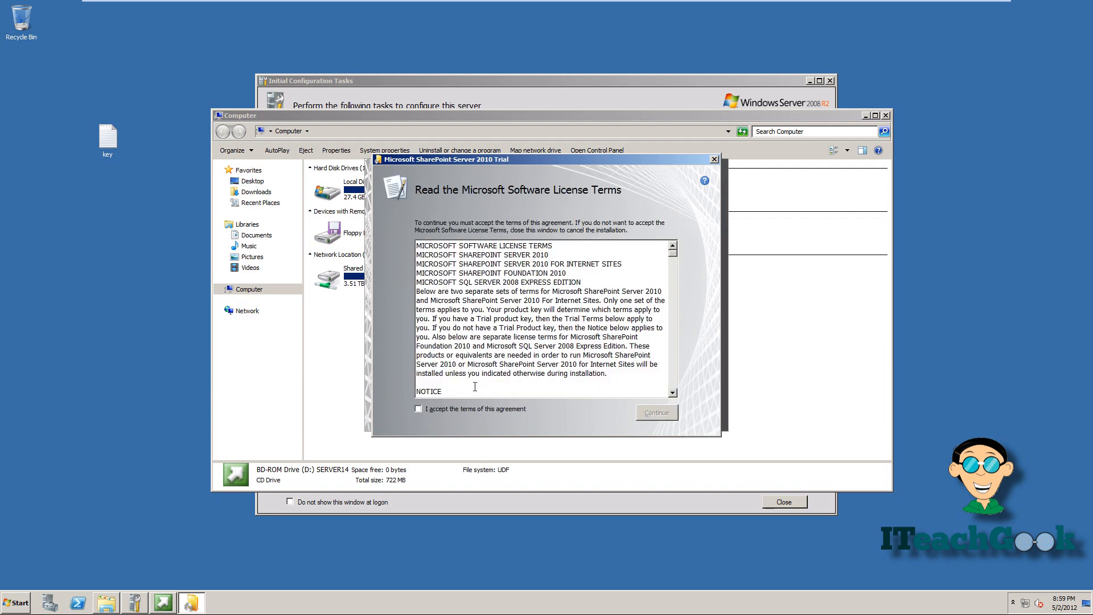
{"action": "left_click", "coordinate": [418, 409]}
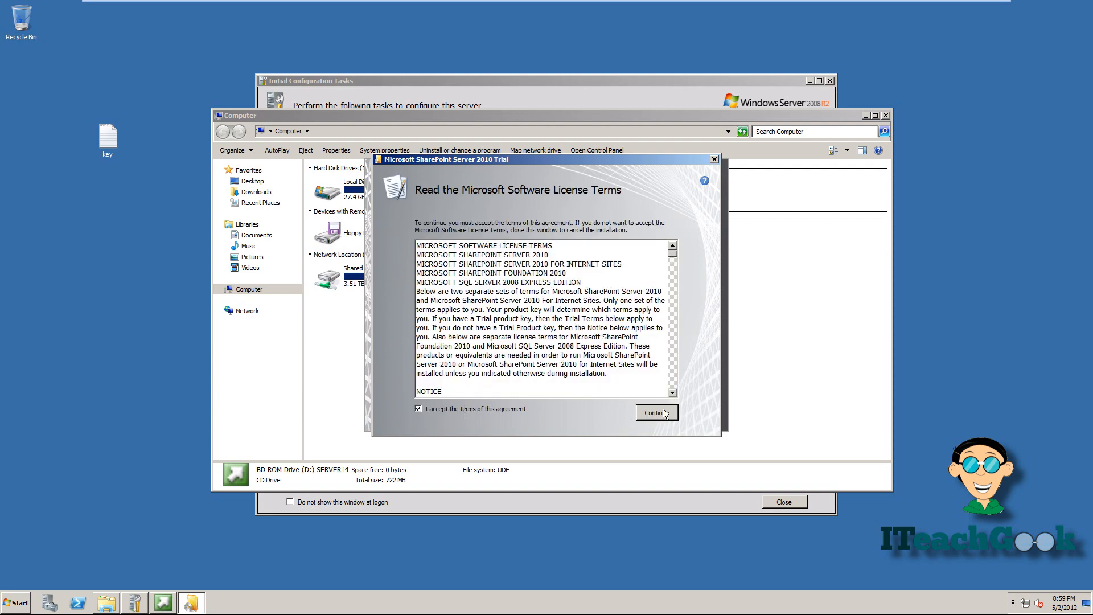
{"action": "left_click", "coordinate": [656, 412]}
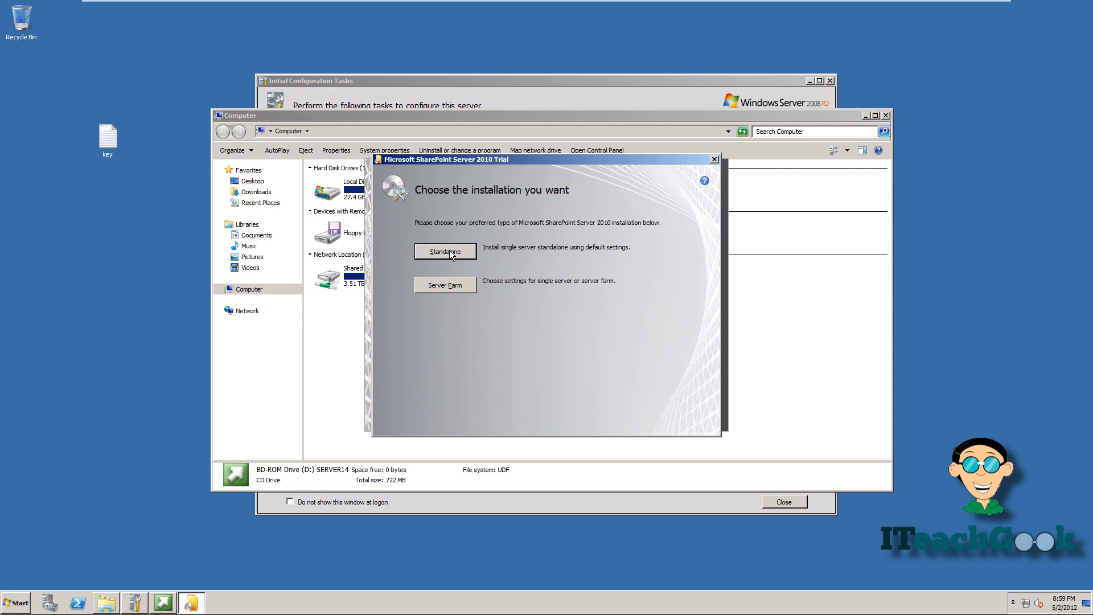
{"action": "left_click", "coordinate": [445, 251]}
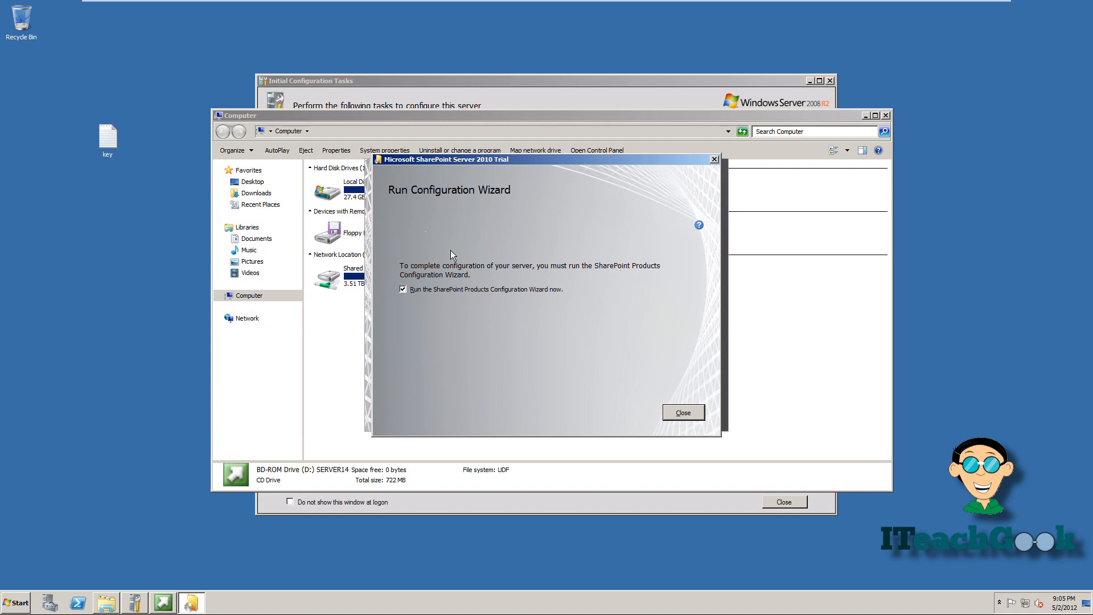
{"action": "mouse_move", "coordinate": [631, 359]}
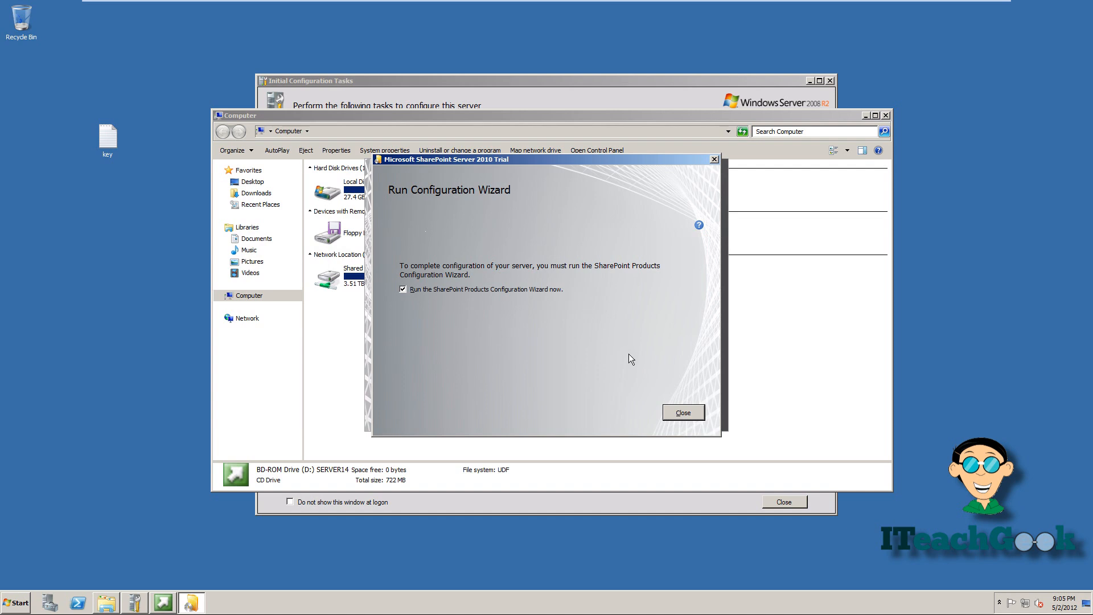
{"action": "mouse_move", "coordinate": [673, 411]}
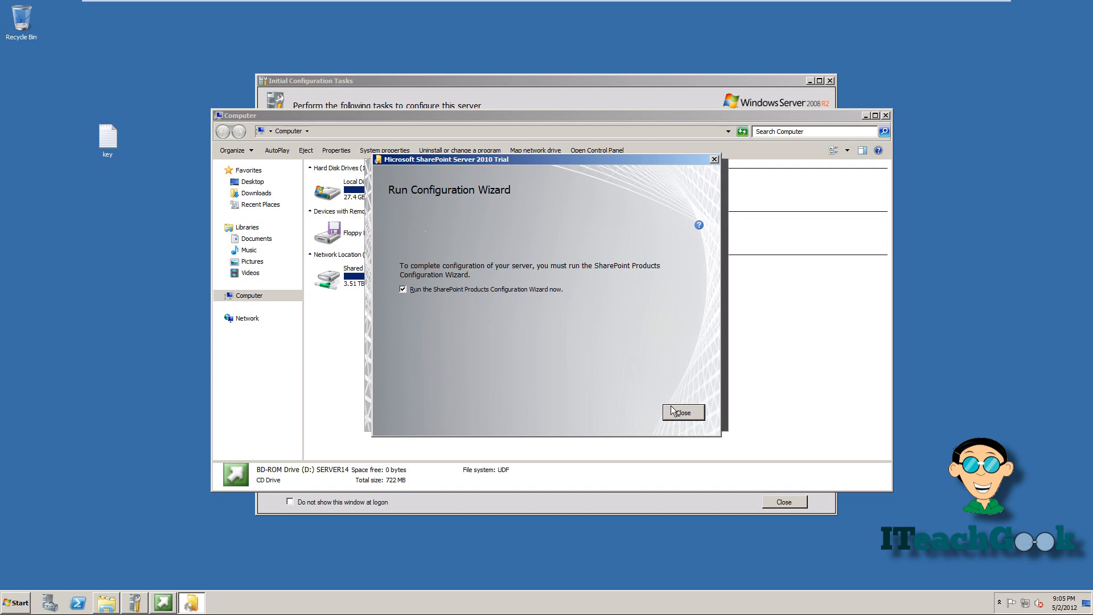
Step: Run the Products Configuration Wizard, allowing service restarts, through to Configuration Successful
{"action": "left_click", "coordinate": [682, 412]}
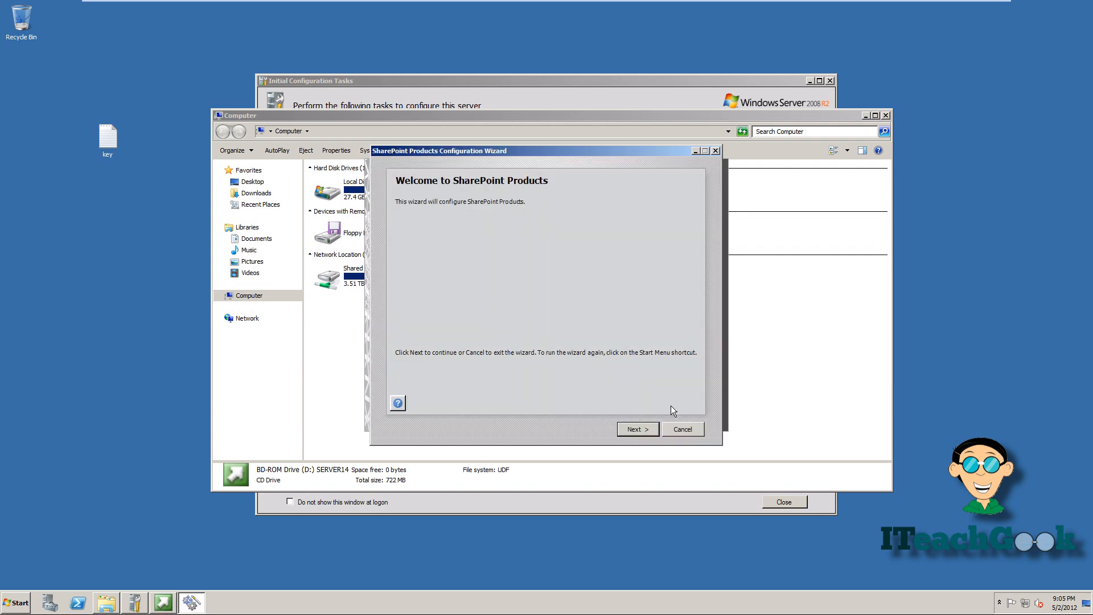
{"action": "left_click", "coordinate": [637, 428]}
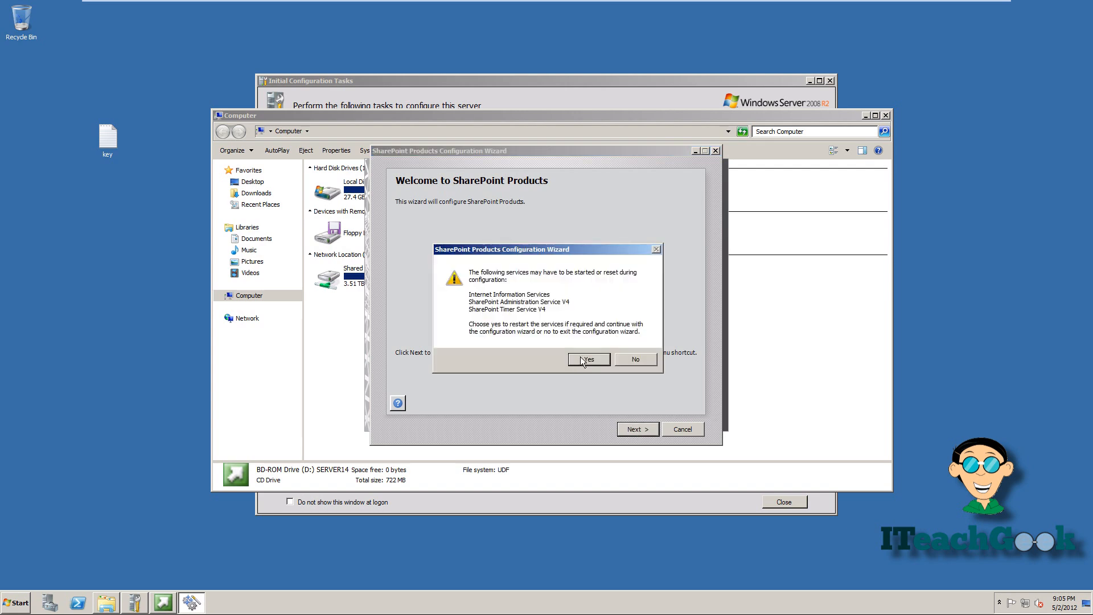
{"action": "left_click", "coordinate": [588, 359]}
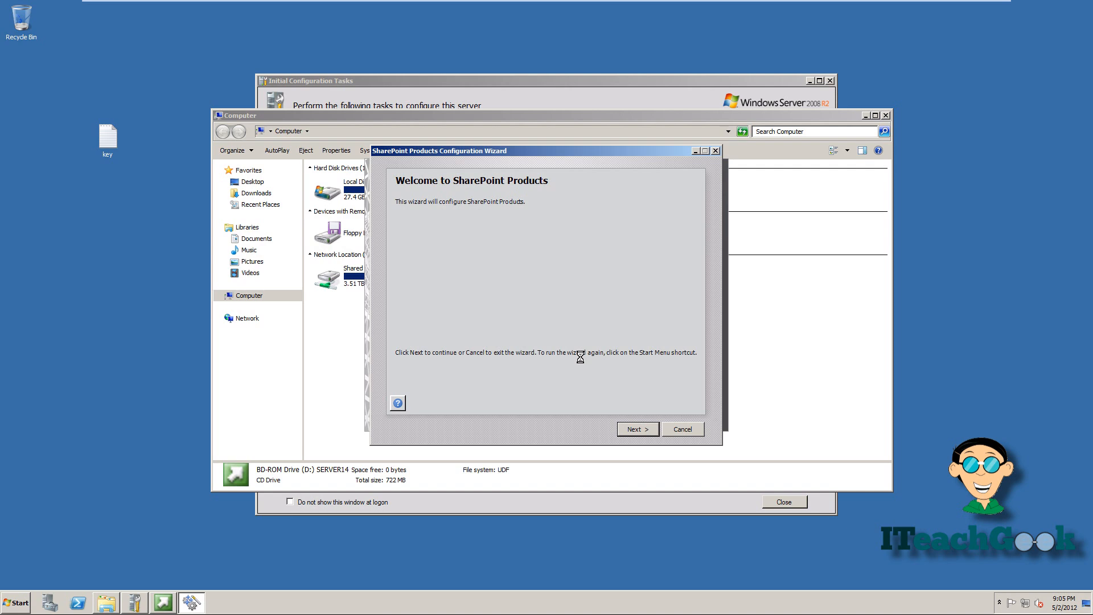
{"action": "left_click", "coordinate": [638, 429]}
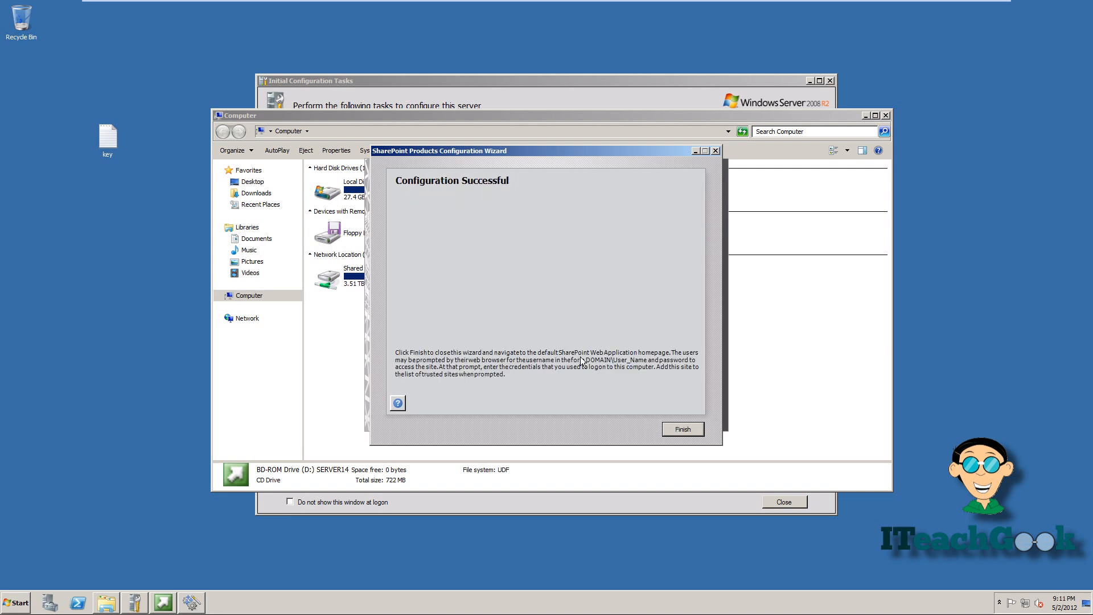
{"action": "mouse_move", "coordinate": [626, 372]}
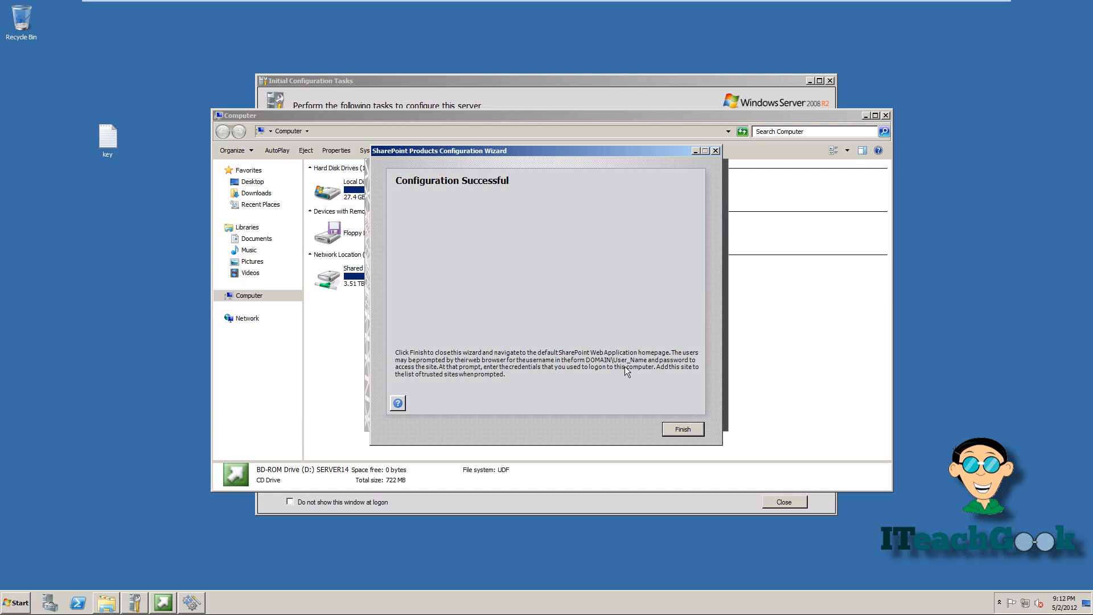
{"action": "left_click", "coordinate": [682, 428]}
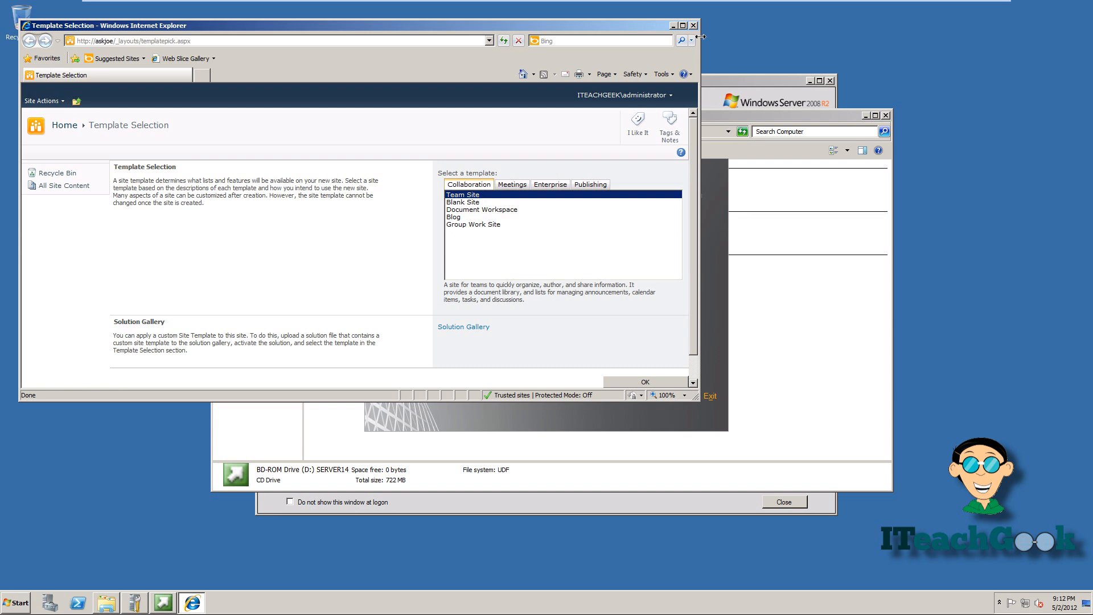
Step: Maximize the browser and create the site using the Document Workspace template
{"action": "left_click", "coordinate": [681, 35]}
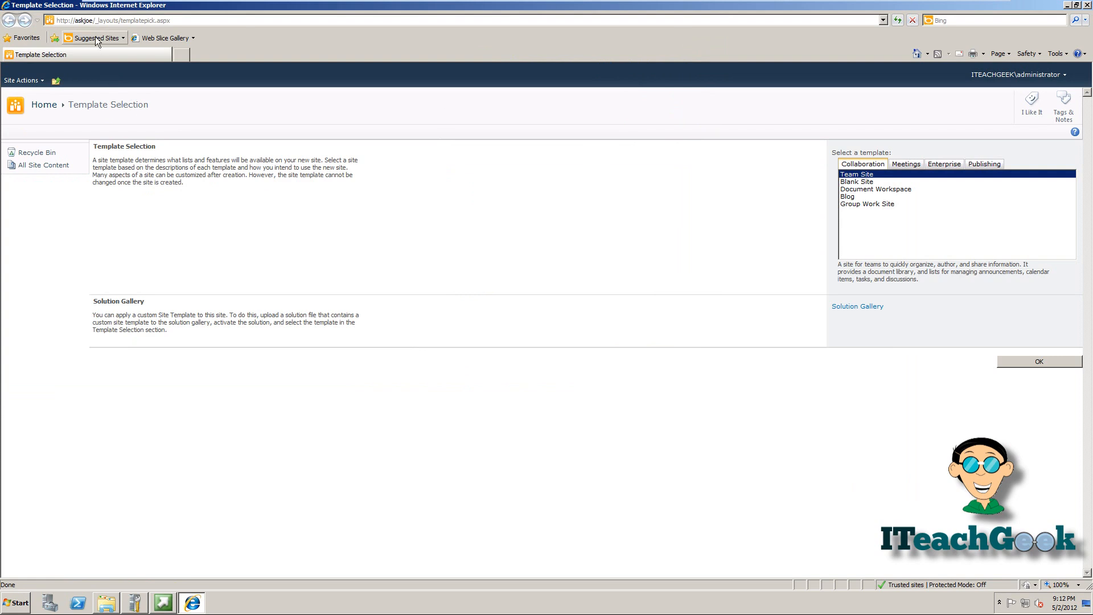
{"action": "mouse_move", "coordinate": [196, 29]}
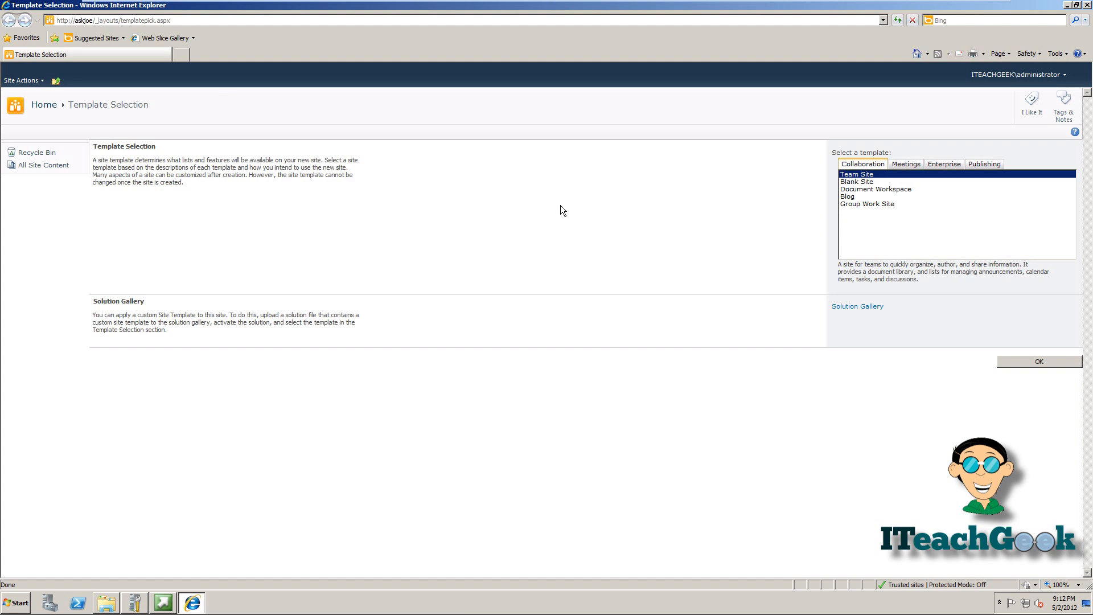
{"action": "mouse_move", "coordinate": [838, 165]}
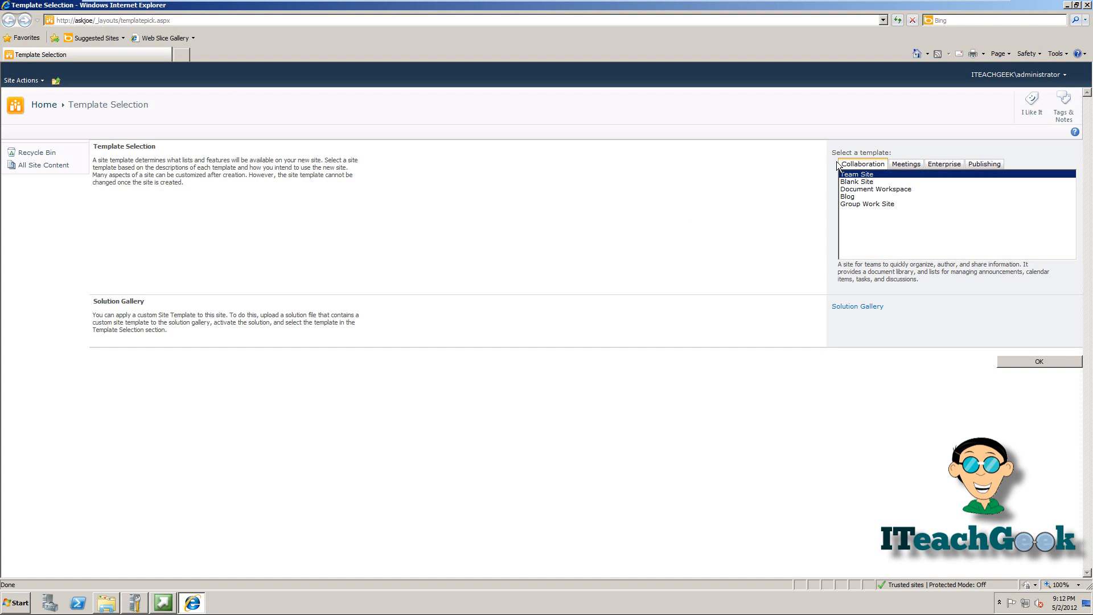
{"action": "mouse_move", "coordinate": [759, 244]}
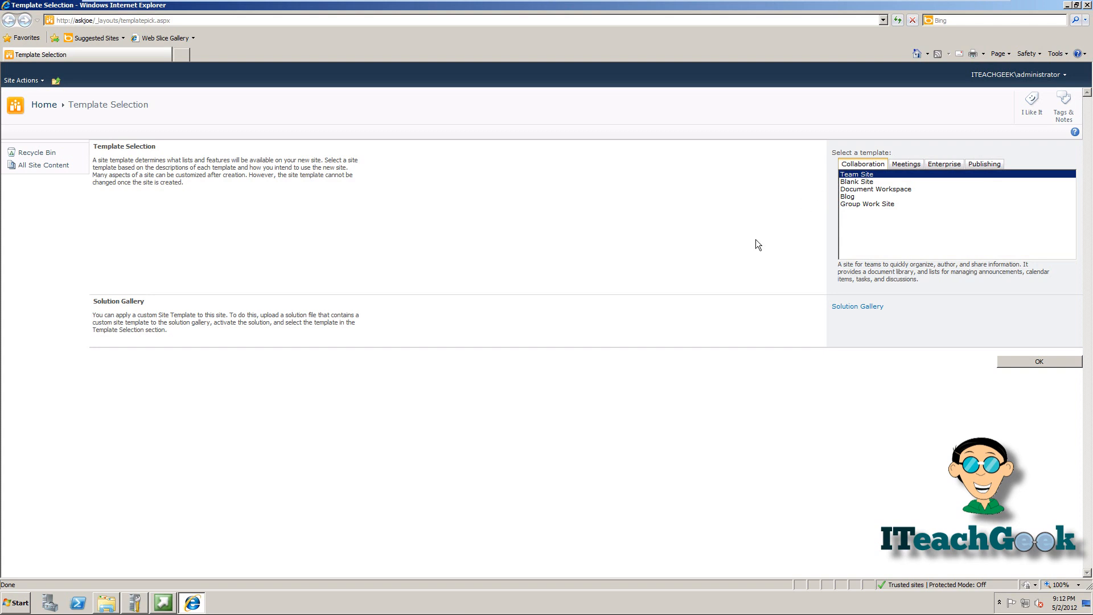
{"action": "mouse_move", "coordinate": [782, 240]}
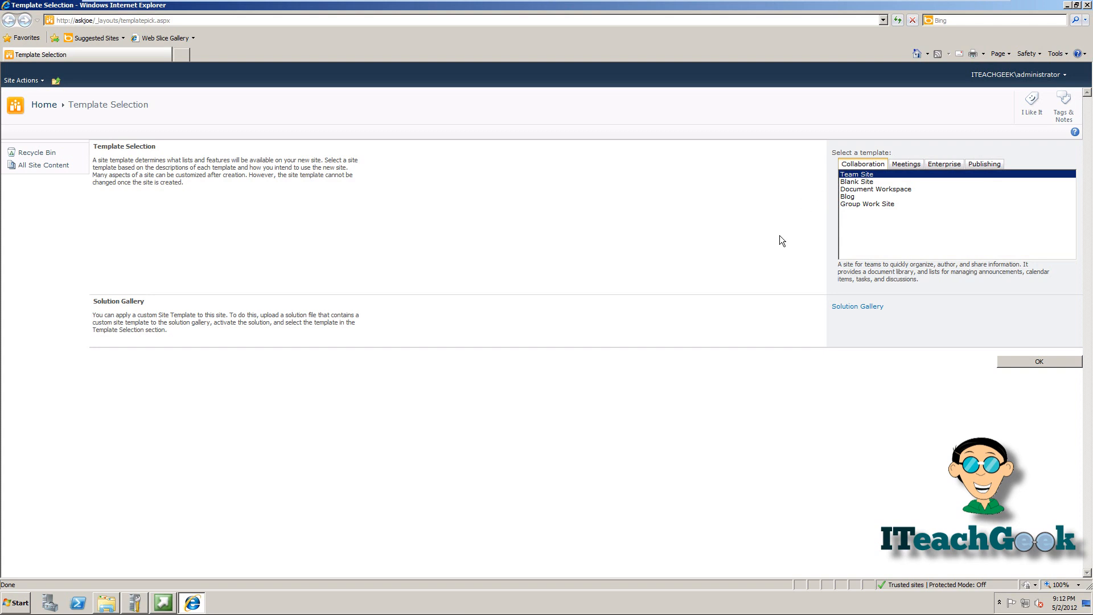
{"action": "mouse_move", "coordinate": [842, 217]}
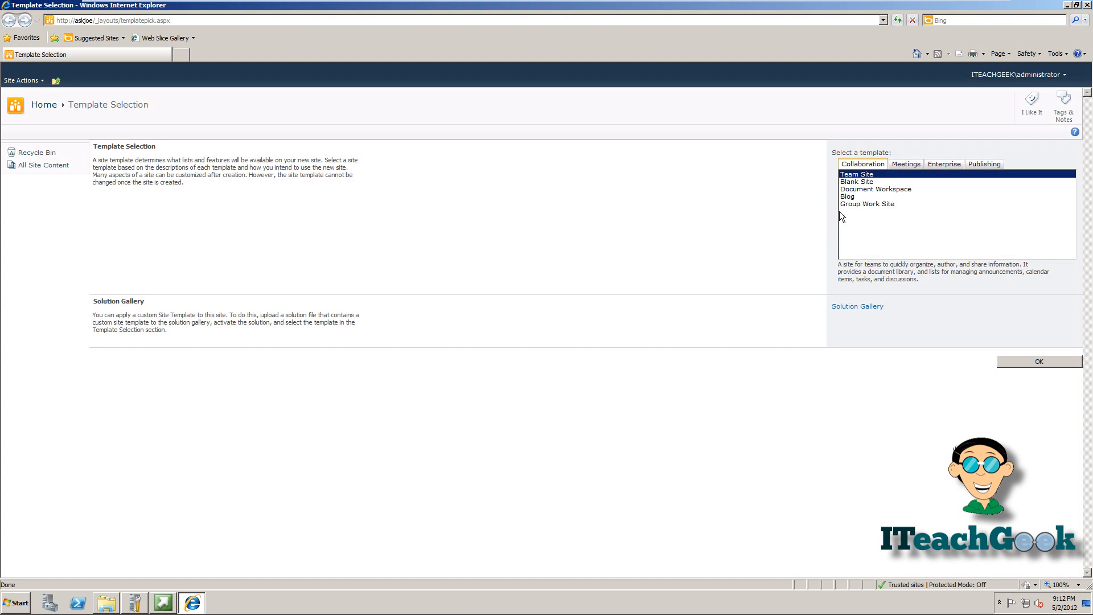
{"action": "left_click", "coordinate": [875, 188]}
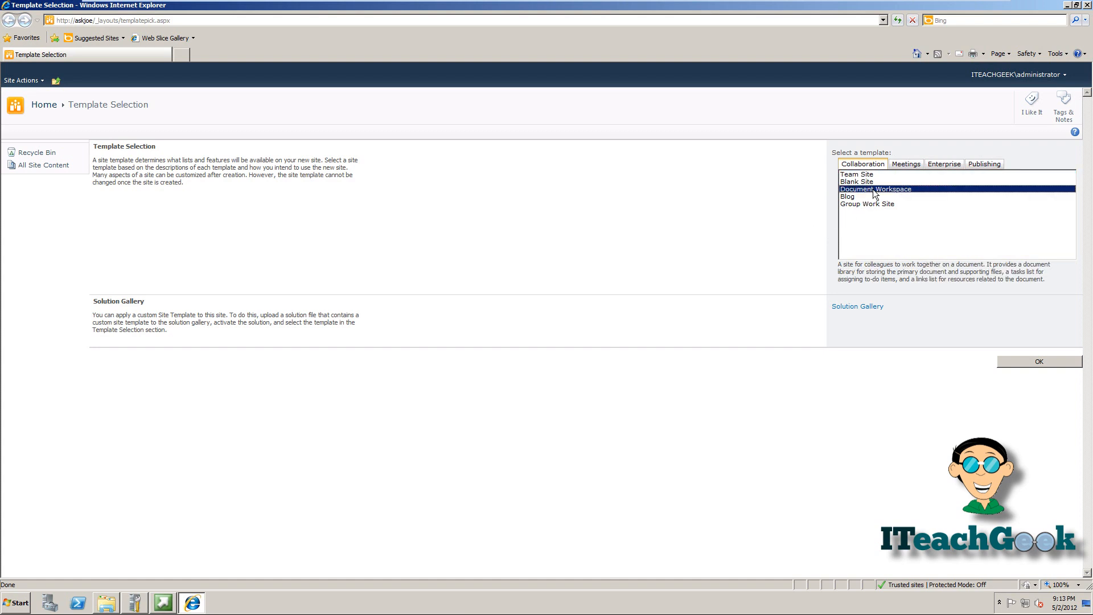
{"action": "mouse_move", "coordinate": [1015, 363]}
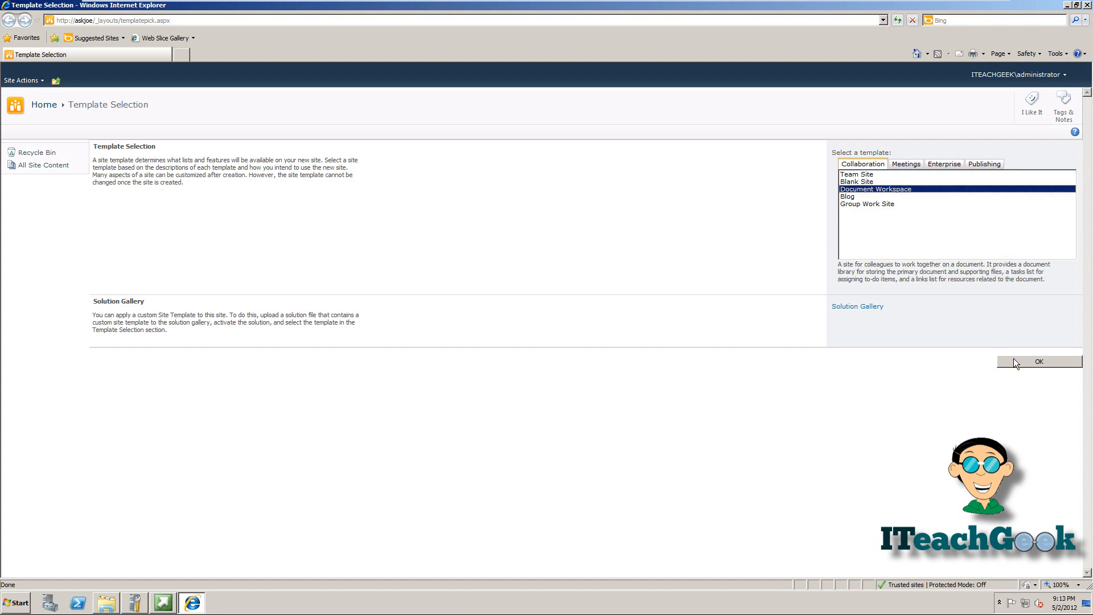
{"action": "left_click", "coordinate": [1039, 361]}
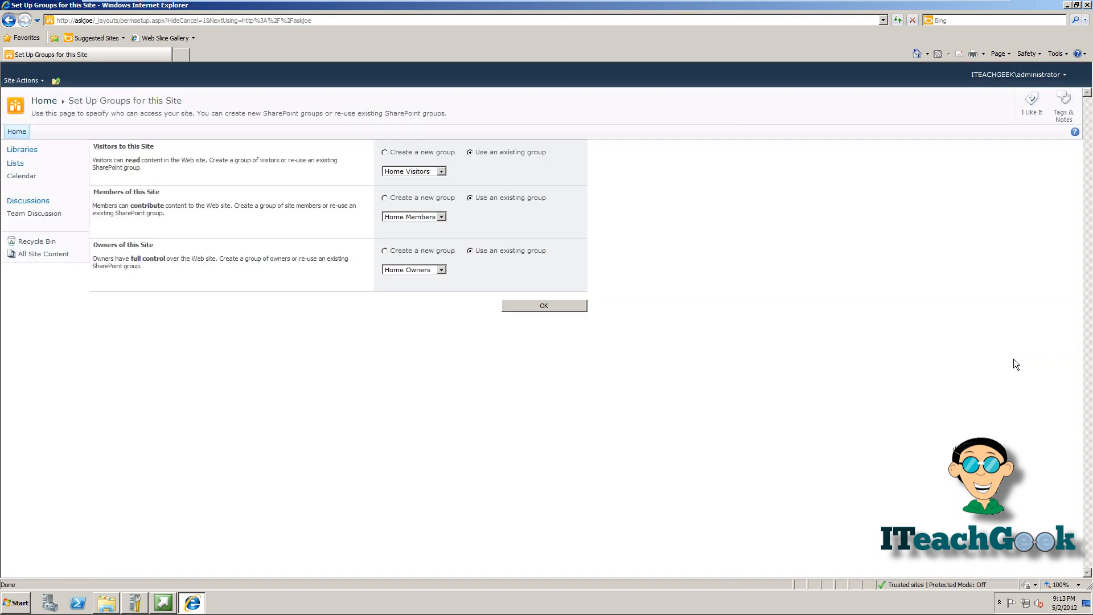
{"action": "mouse_move", "coordinate": [422, 189]}
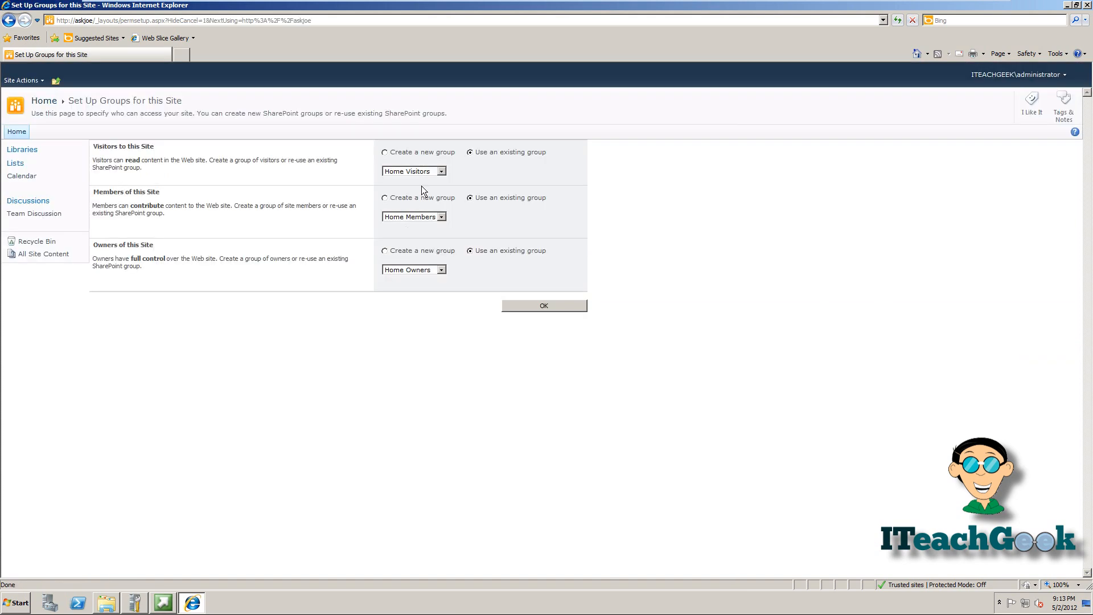
{"action": "mouse_move", "coordinate": [407, 253]}
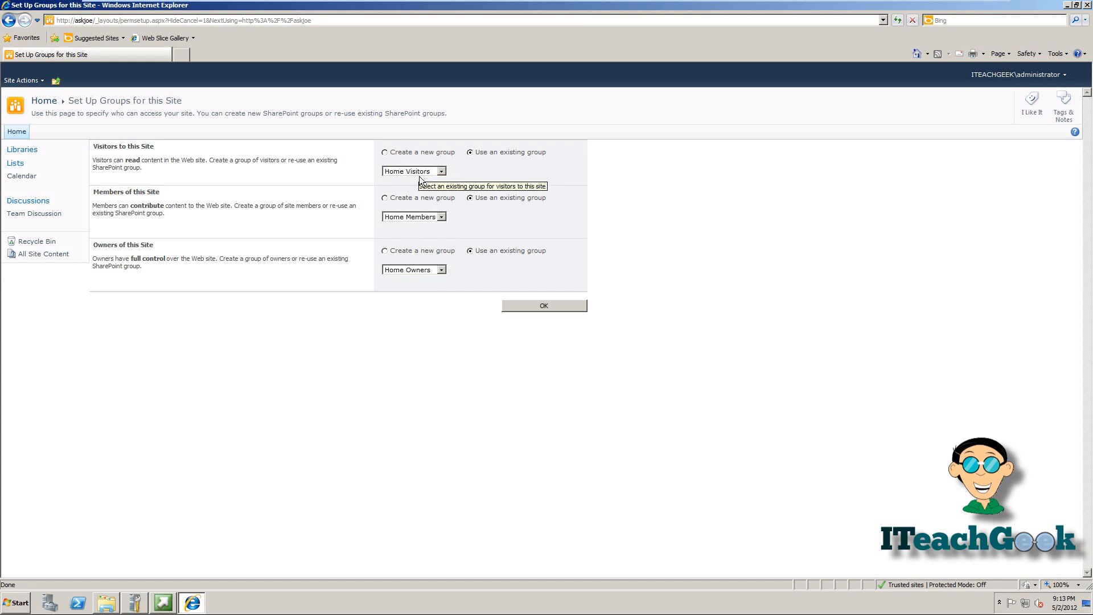
{"action": "mouse_move", "coordinate": [501, 193]}
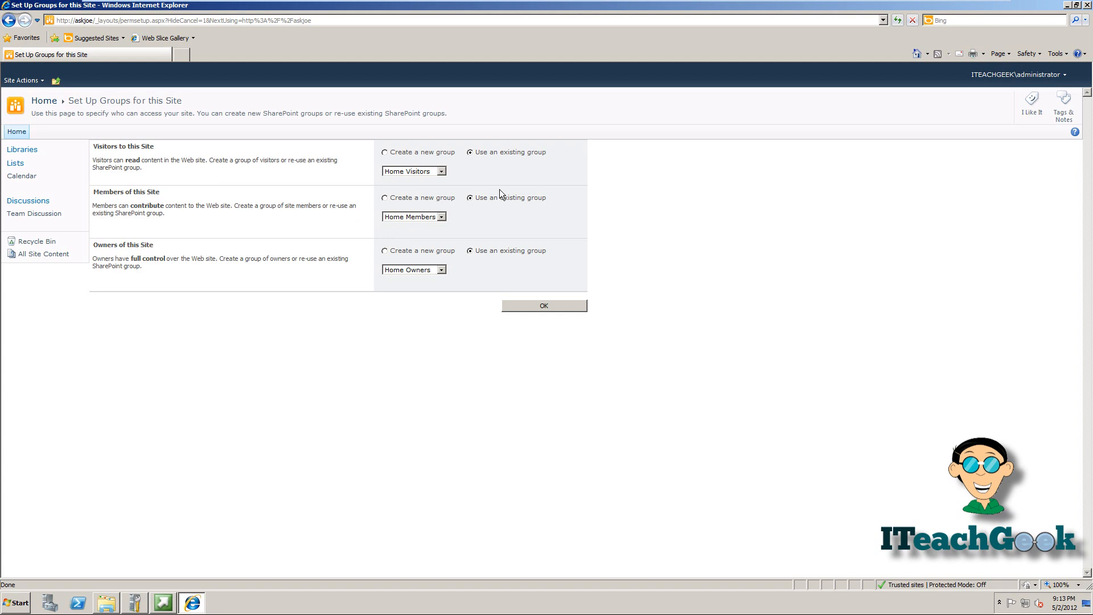
{"action": "mouse_move", "coordinate": [440, 158]}
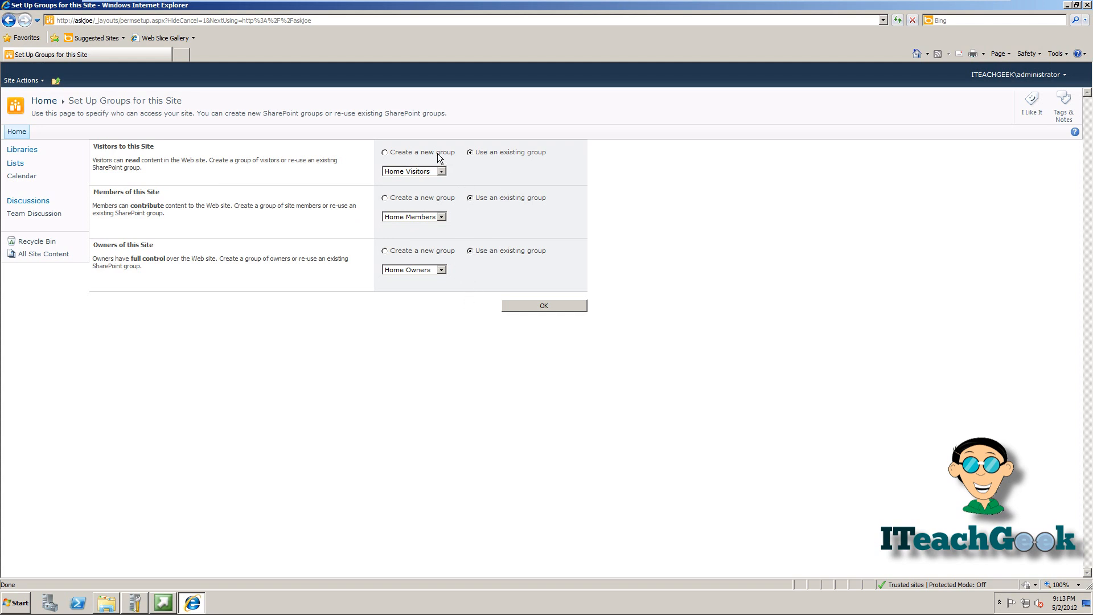
{"action": "mouse_move", "coordinate": [446, 188]}
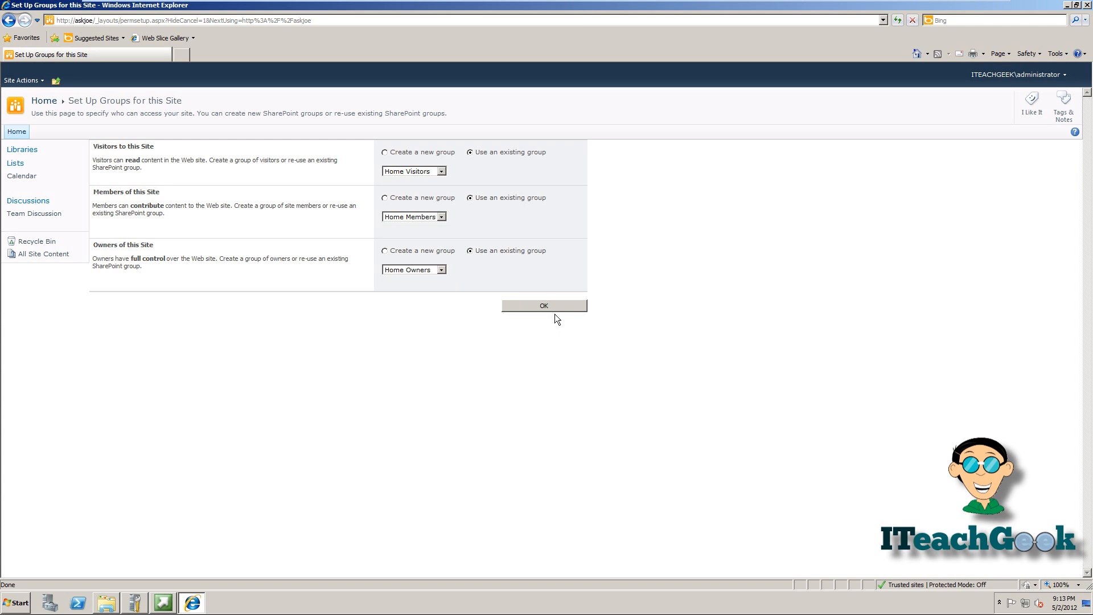
Step: Keep the existing Home Visitors, Home Members and Home Owners groups and confirm
{"action": "left_click", "coordinate": [544, 305]}
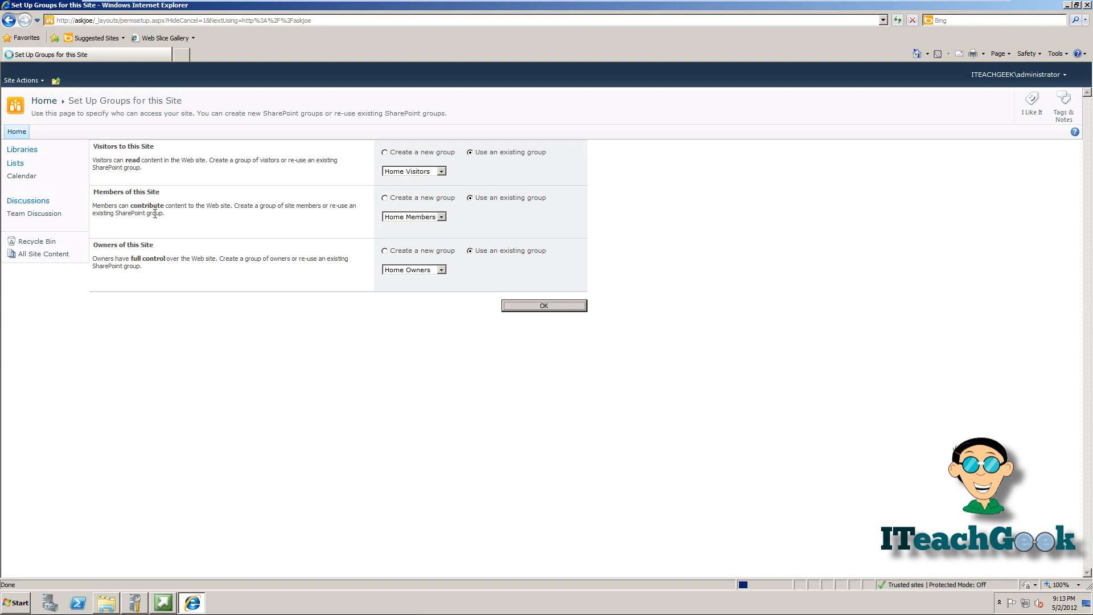
{"action": "mouse_move", "coordinate": [218, 237]}
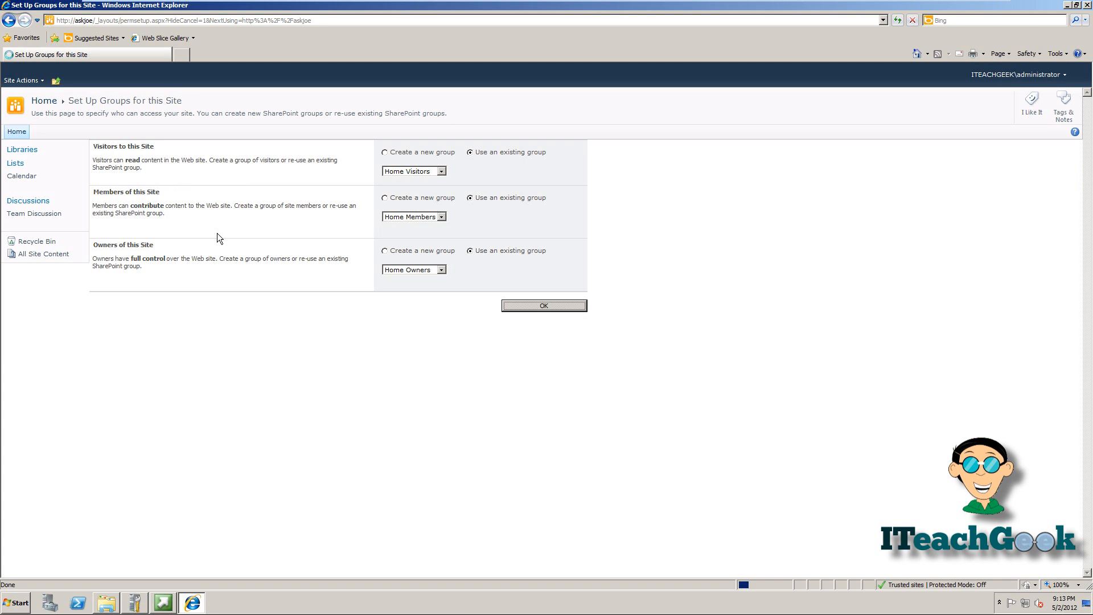
{"action": "mouse_move", "coordinate": [306, 245]}
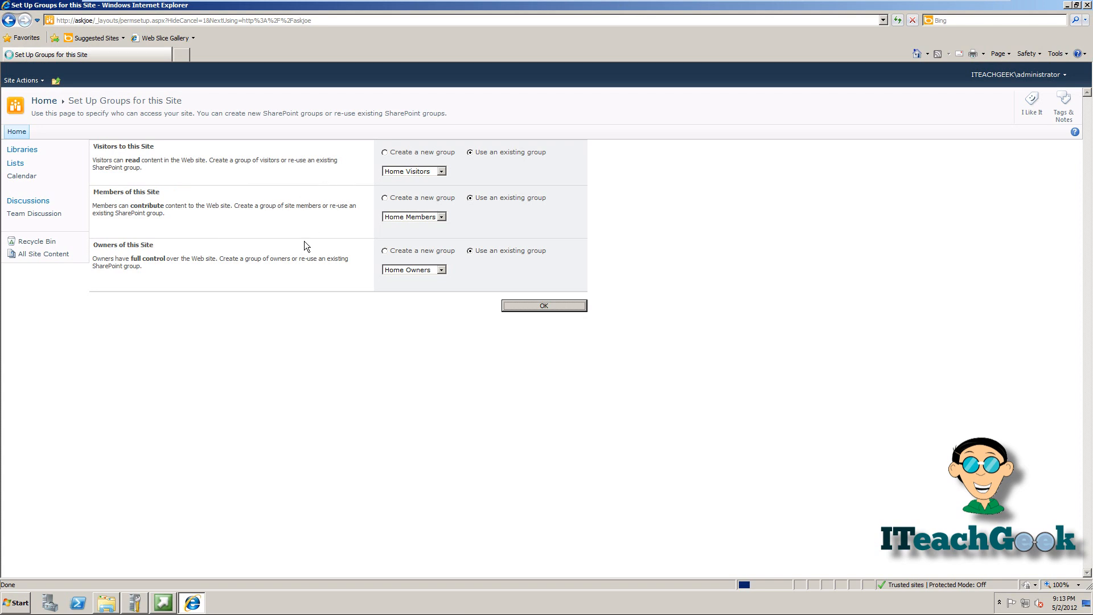
{"action": "mouse_move", "coordinate": [427, 185]}
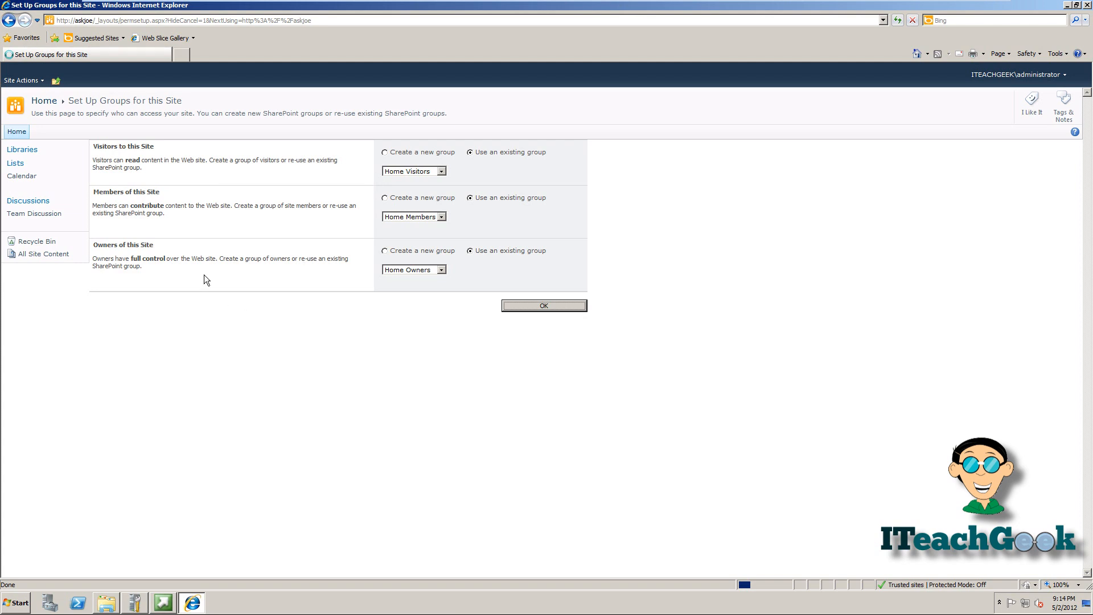
{"action": "mouse_move", "coordinate": [383, 290]}
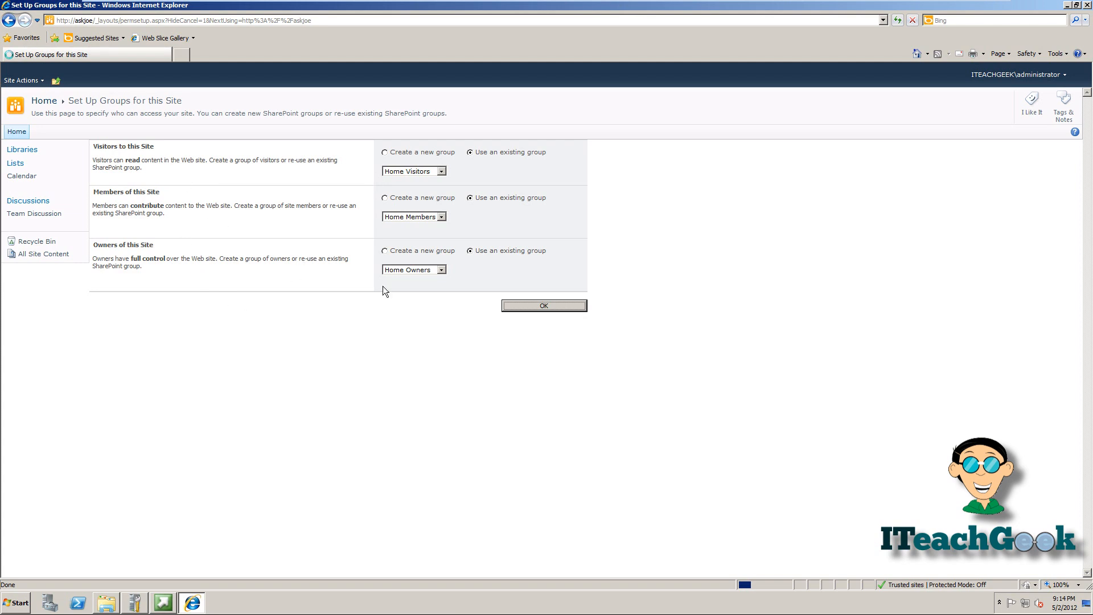
{"action": "mouse_move", "coordinate": [418, 300]}
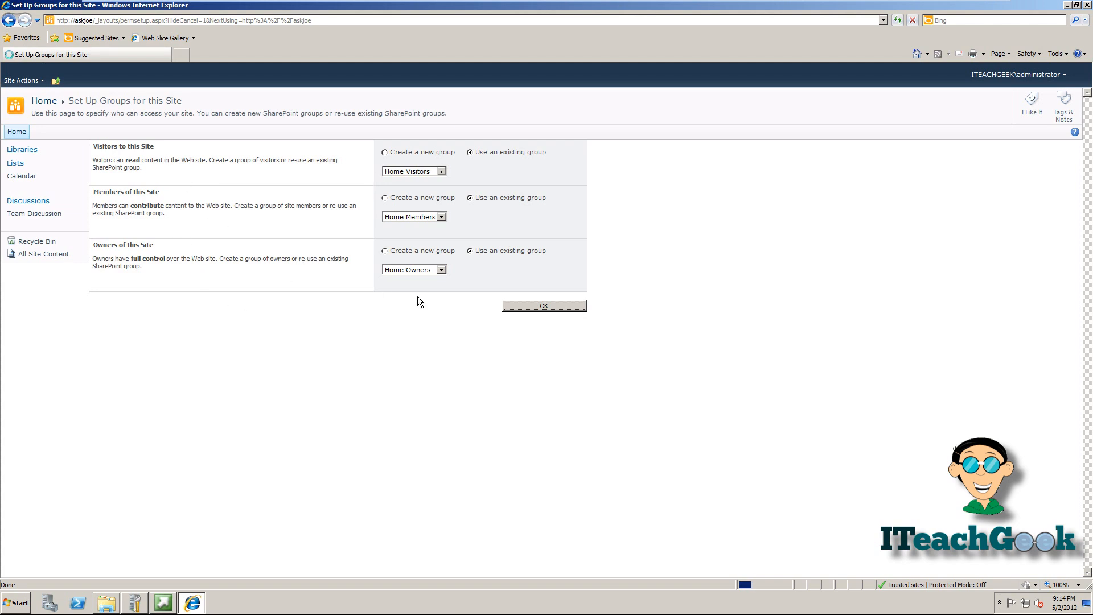
{"action": "left_click", "coordinate": [544, 305]}
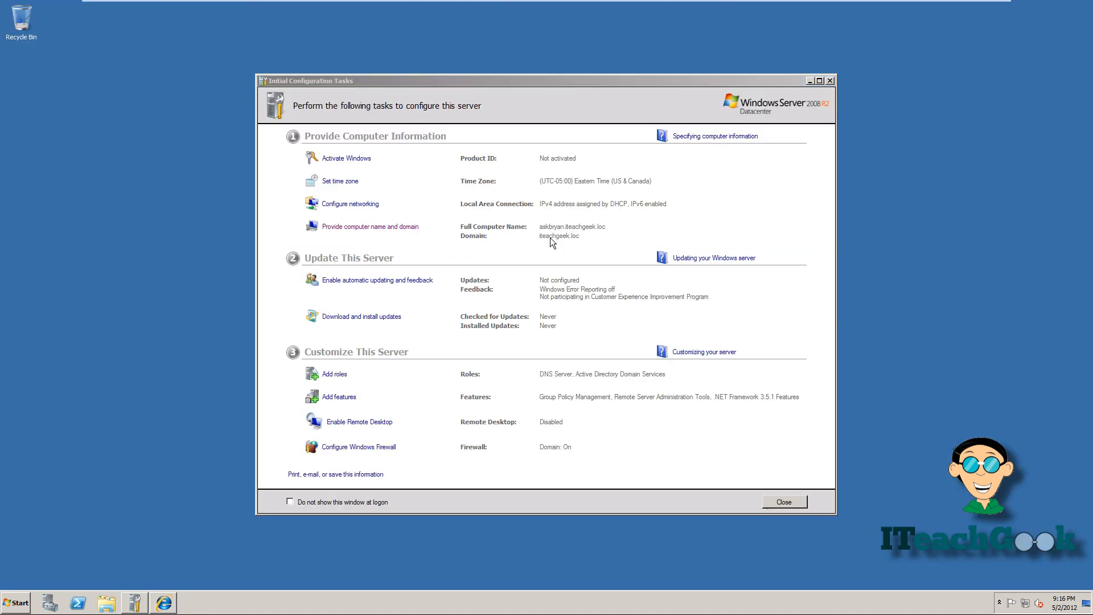
{"action": "mouse_move", "coordinate": [586, 235]}
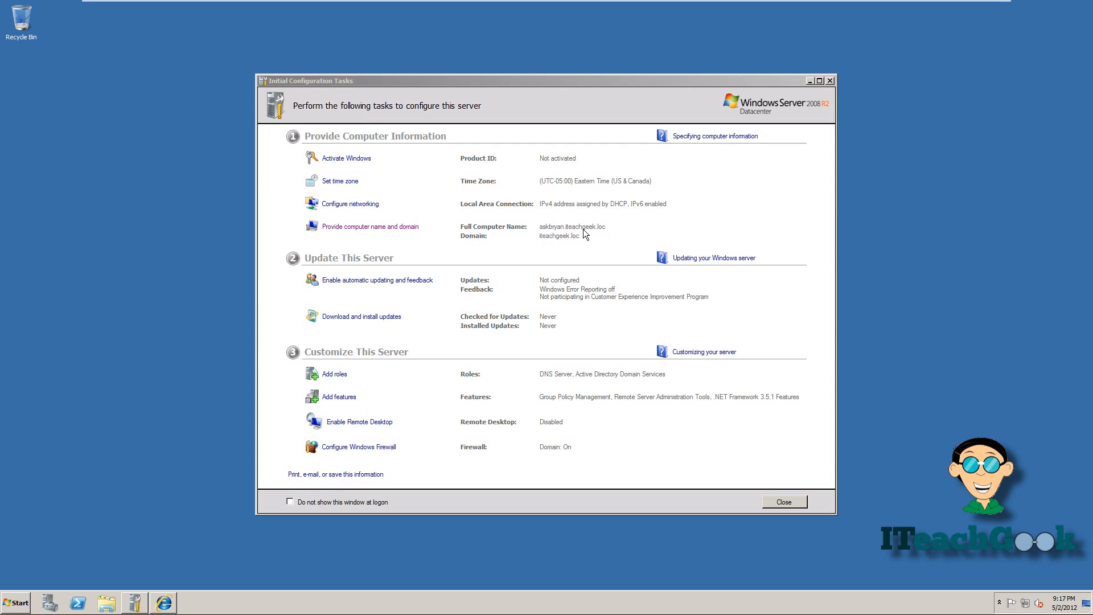
{"action": "mouse_move", "coordinate": [546, 235]}
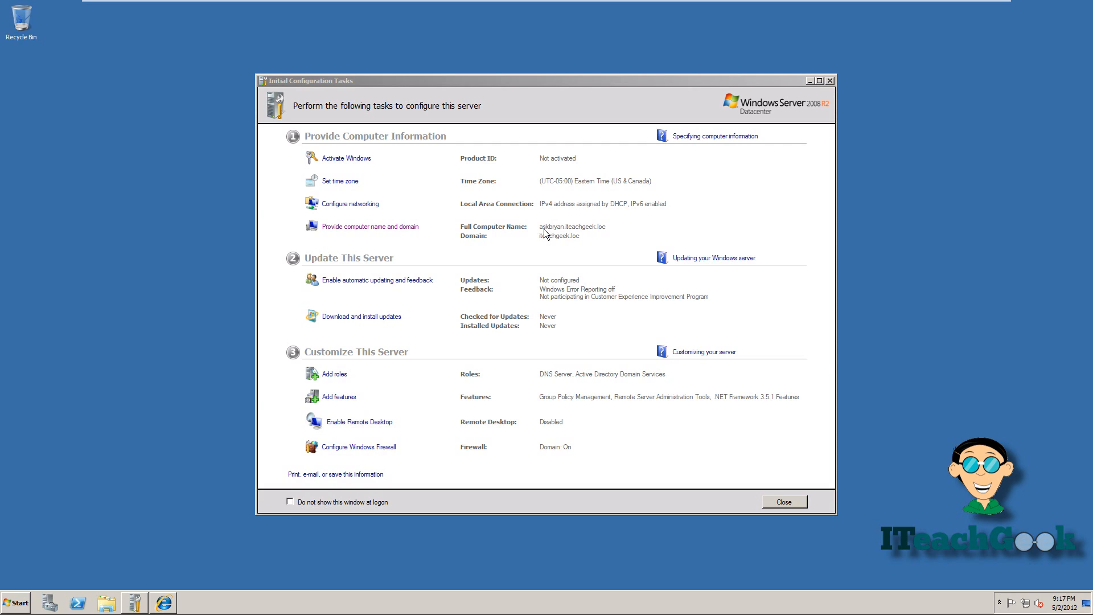
{"action": "mouse_move", "coordinate": [583, 239]}
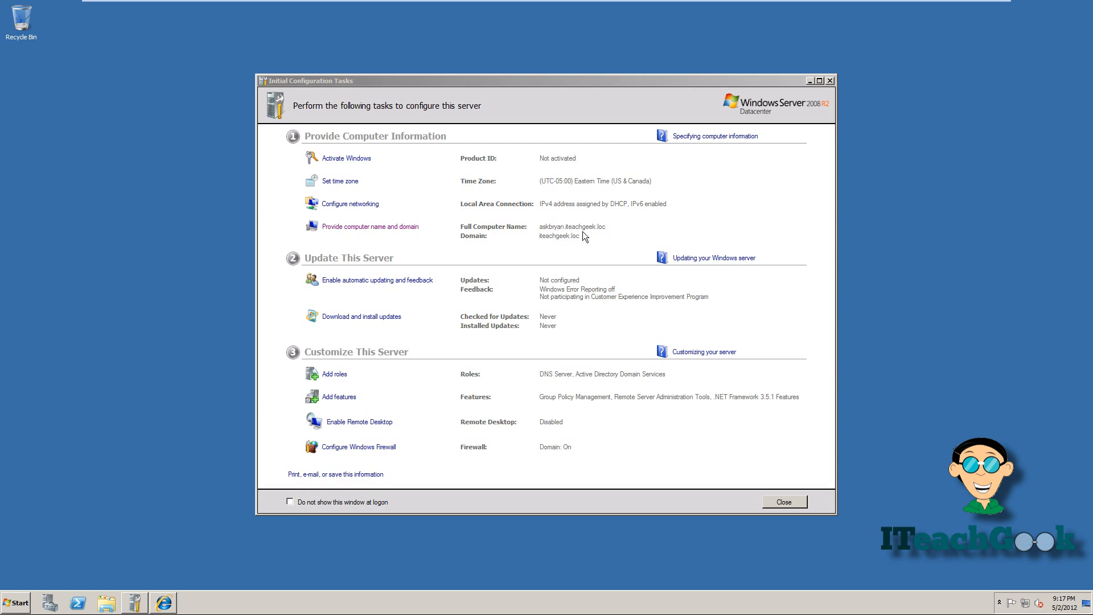
{"action": "mouse_move", "coordinate": [606, 234]}
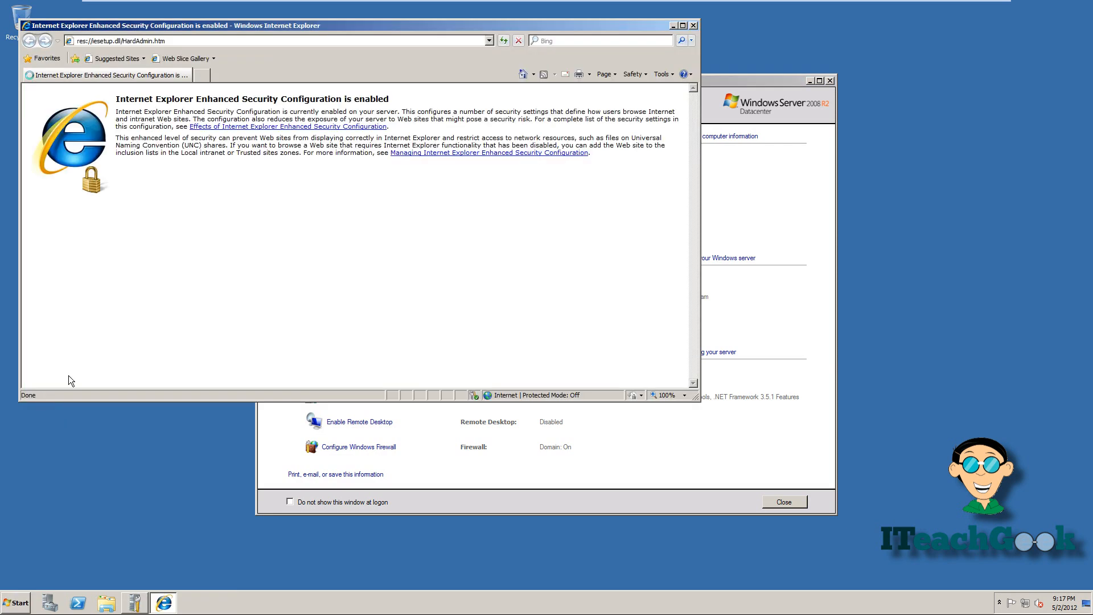
{"action": "mouse_move", "coordinate": [268, 59]}
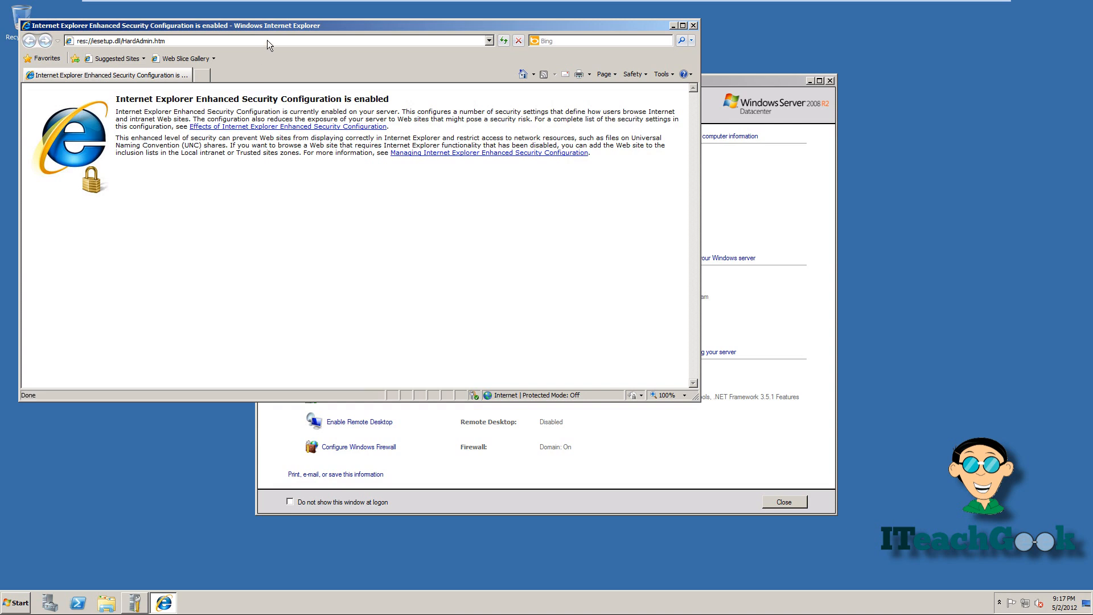
{"action": "left_click", "coordinate": [267, 41]}
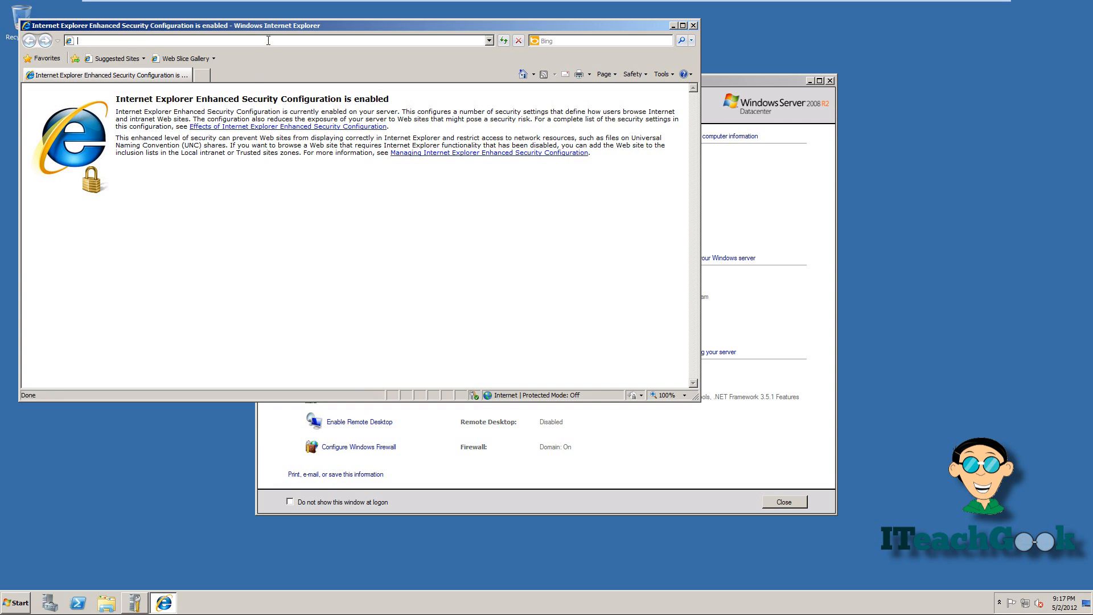
{"action": "type", "text": "askjoe/"}
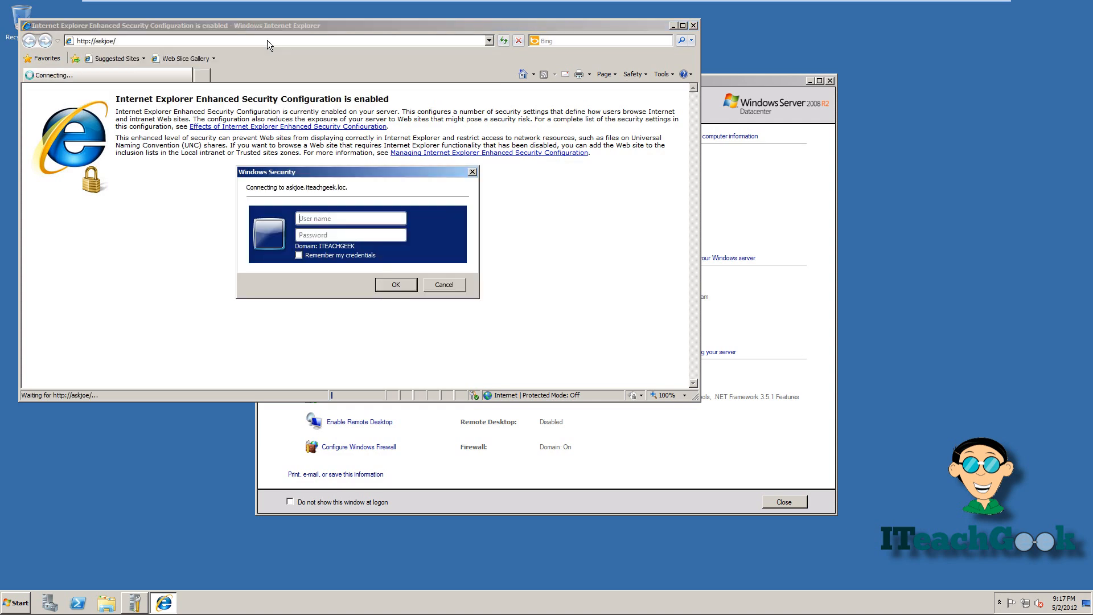
{"action": "type", "text": "a"}
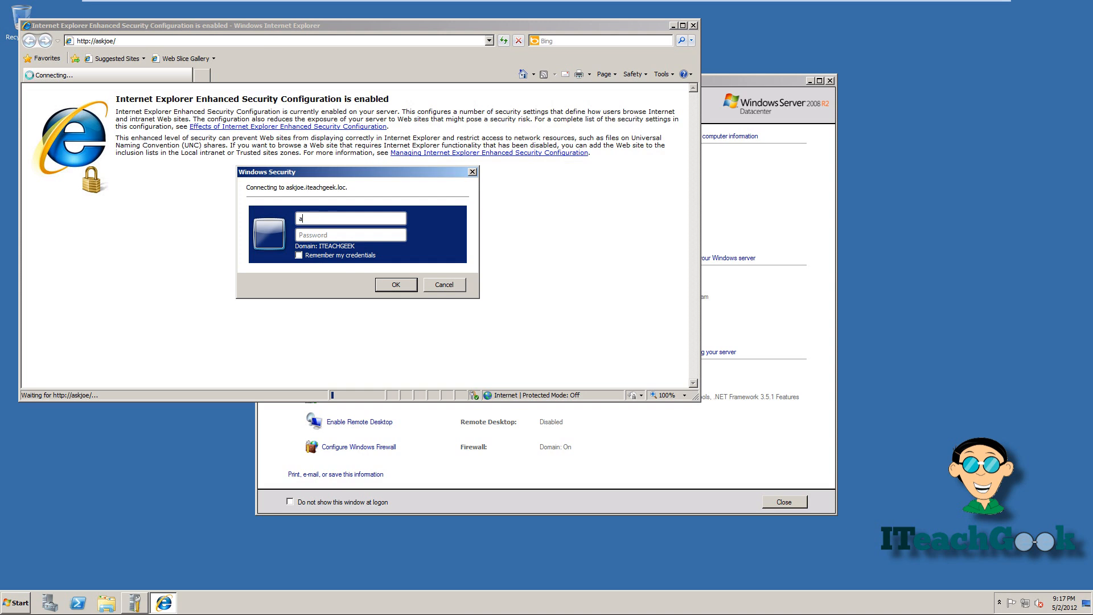
{"action": "type", "text": "administrator"}
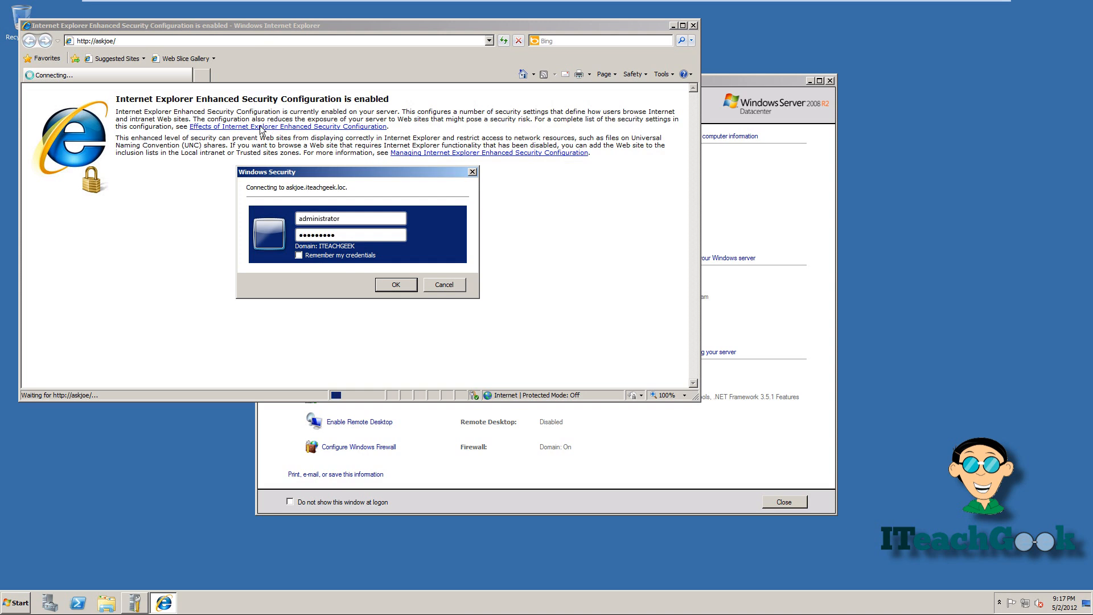
{"action": "left_click", "coordinate": [298, 255]}
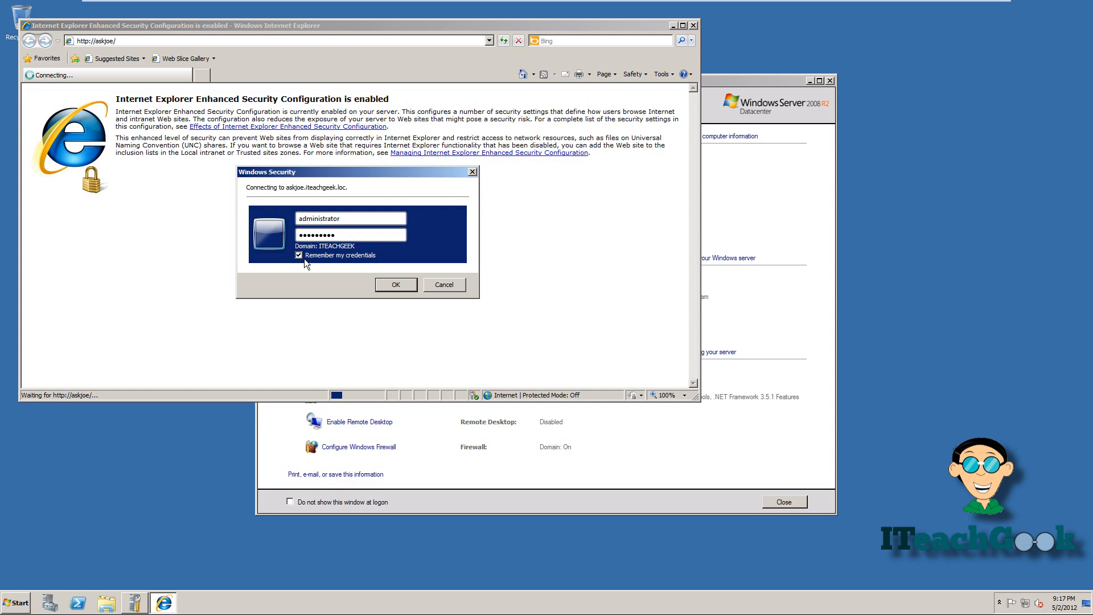
{"action": "left_click", "coordinate": [396, 285]}
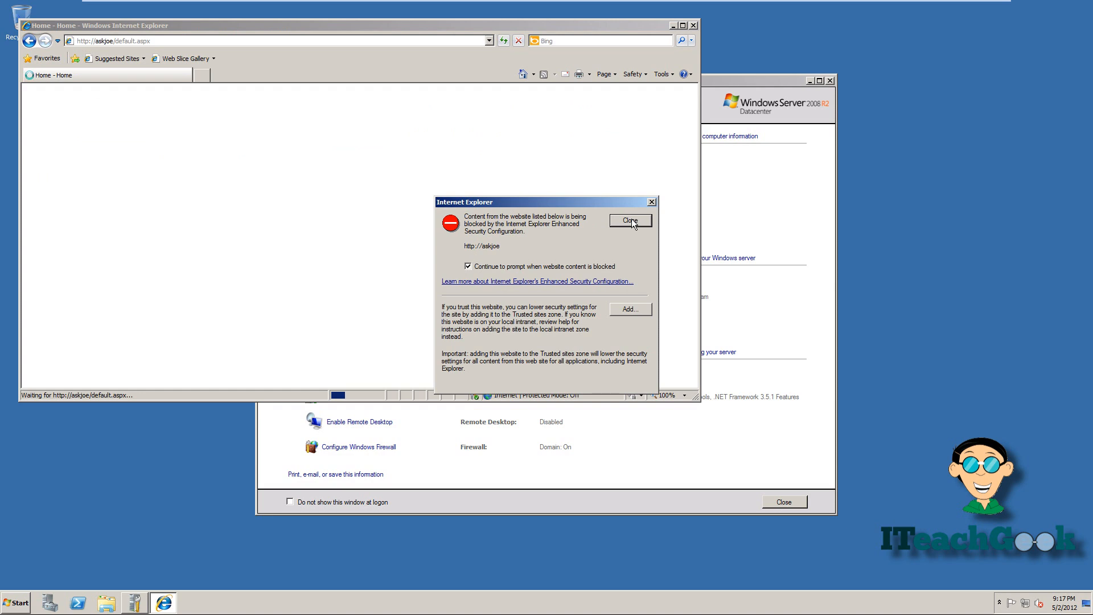
{"action": "left_click", "coordinate": [630, 220]}
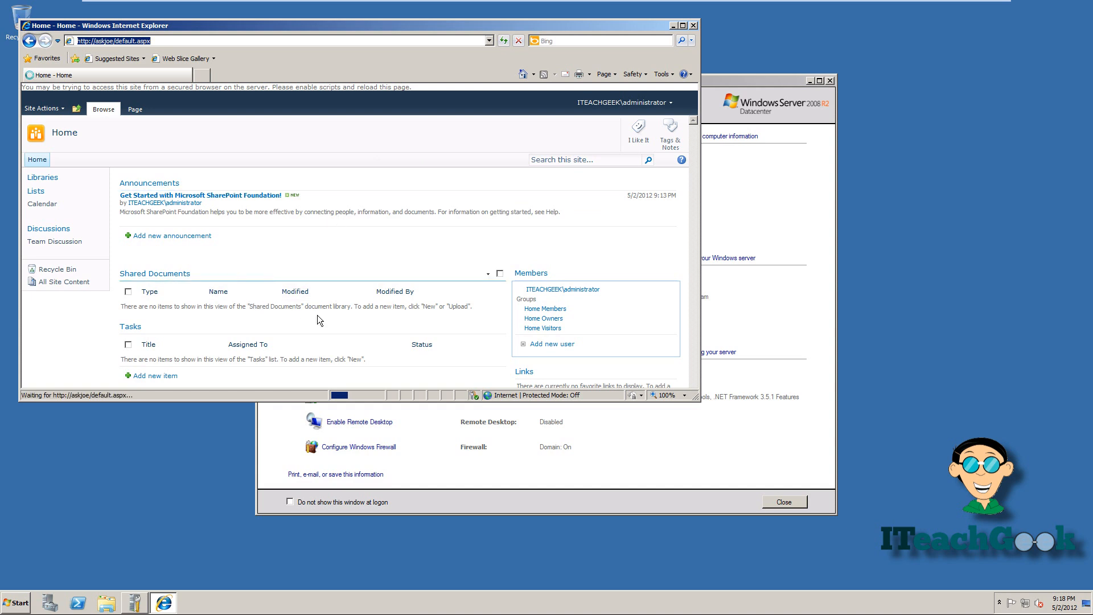
{"action": "mouse_move", "coordinate": [389, 329]}
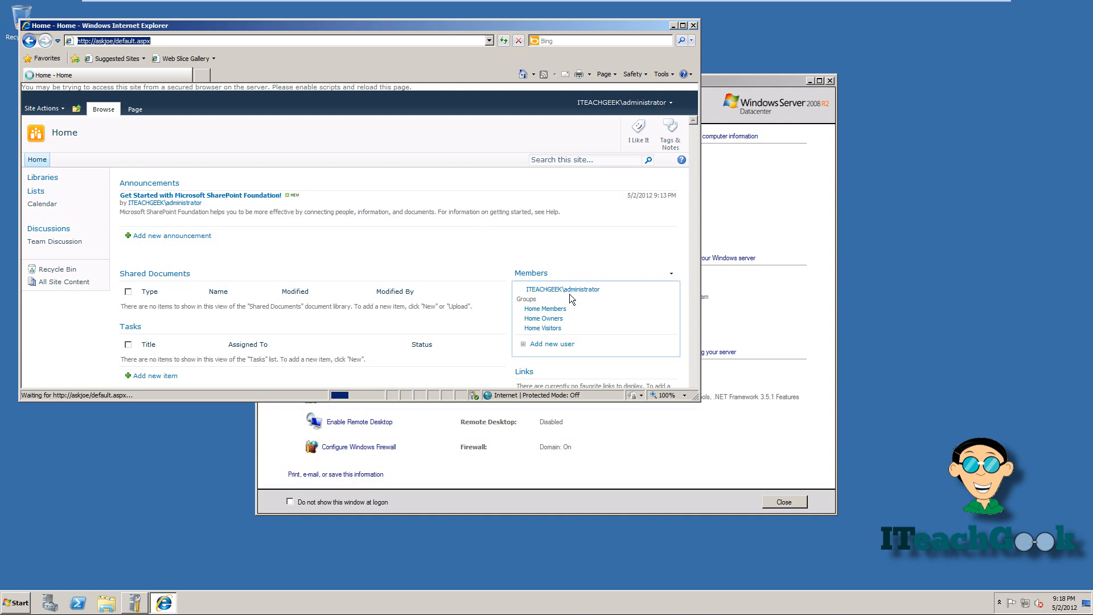
{"action": "mouse_move", "coordinate": [542, 331]}
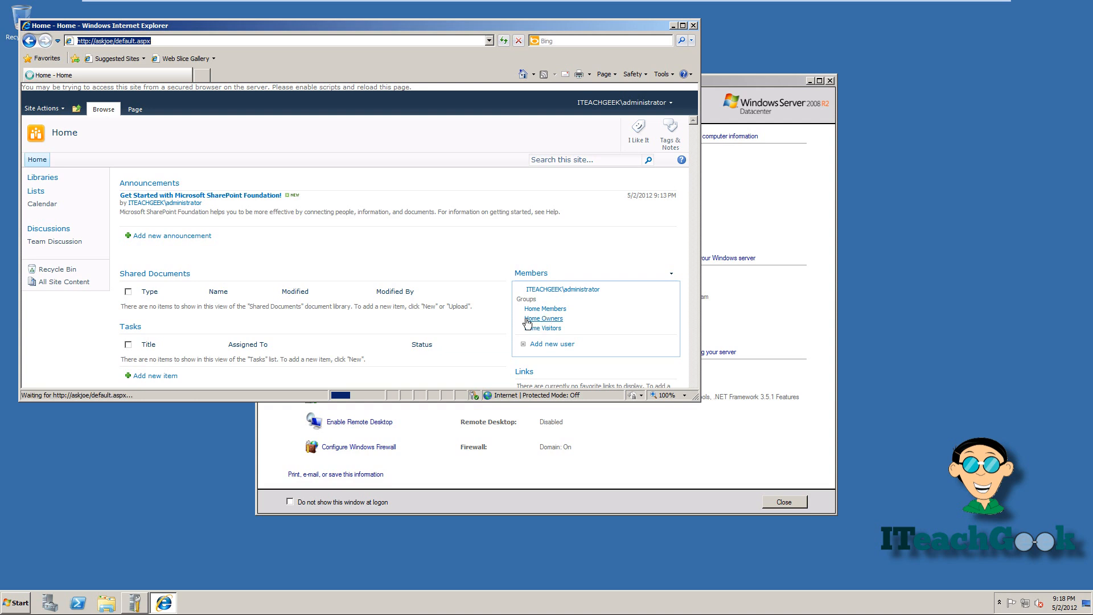
{"action": "mouse_move", "coordinate": [512, 312]}
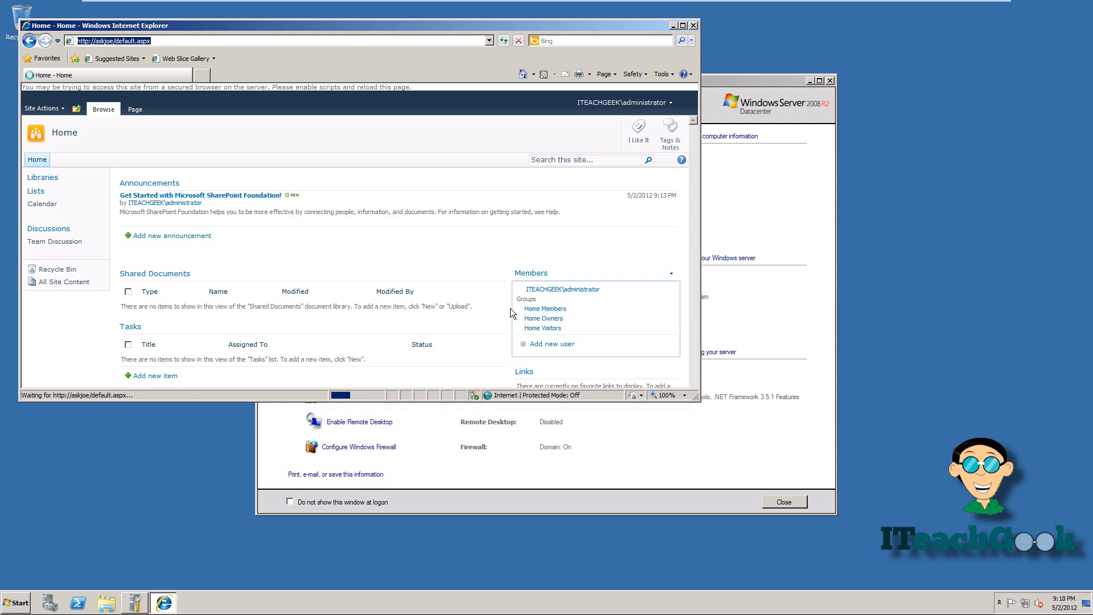
{"action": "mouse_move", "coordinate": [469, 281]}
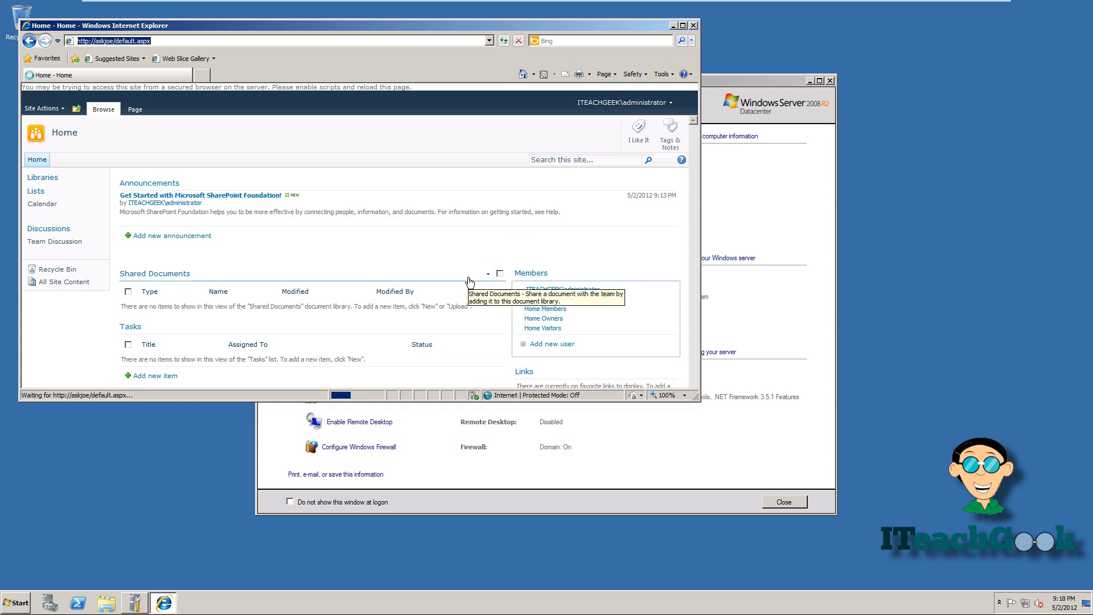